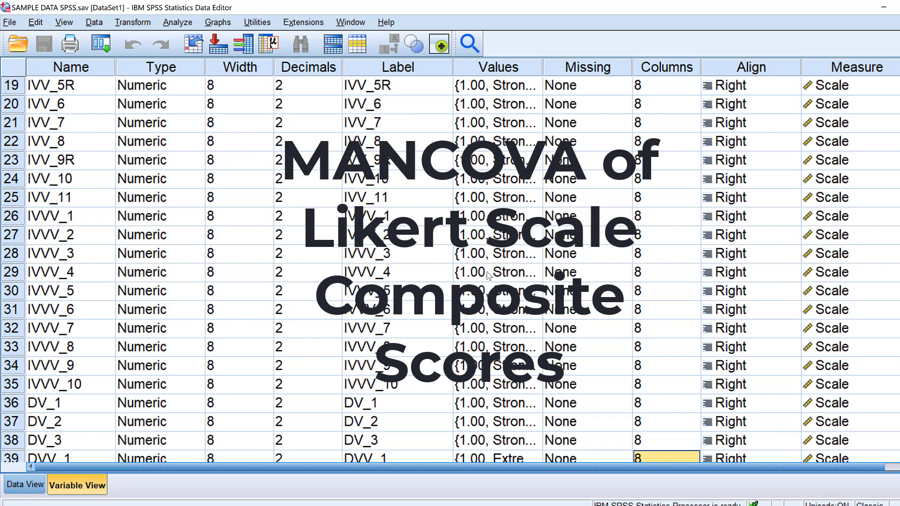
Scroll through Variable View to review the dataset's variables
{"action": "scroll", "scroll_direction": "down", "scroll_amount": 3}
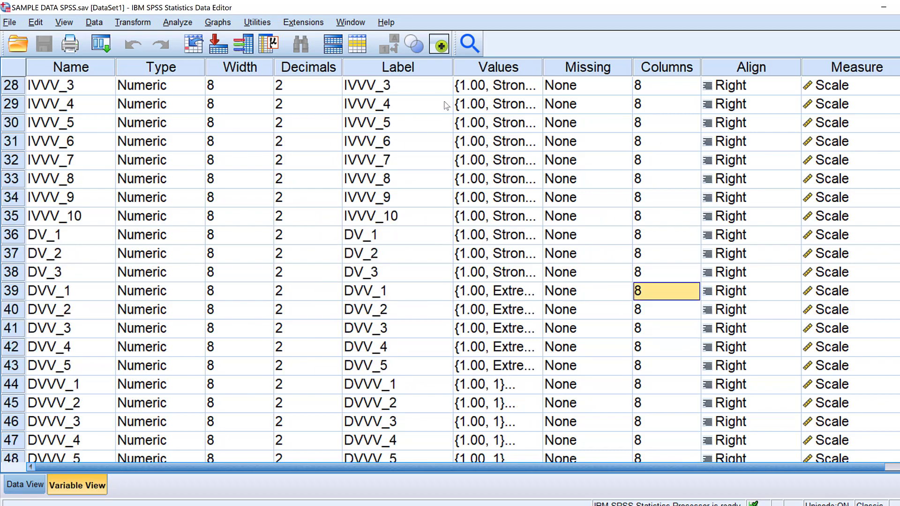
{"action": "mouse_move", "coordinate": [433, 252]}
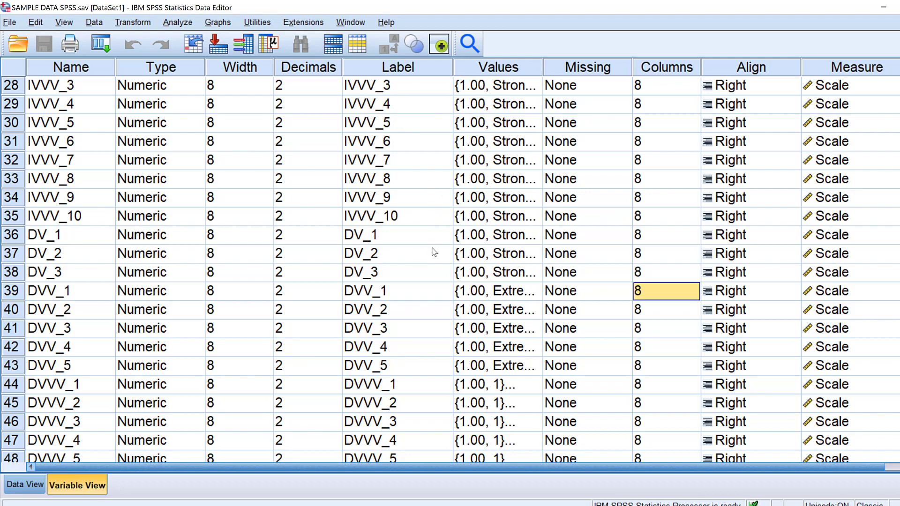
{"action": "scroll", "scroll_direction": "down", "scroll_amount": 3}
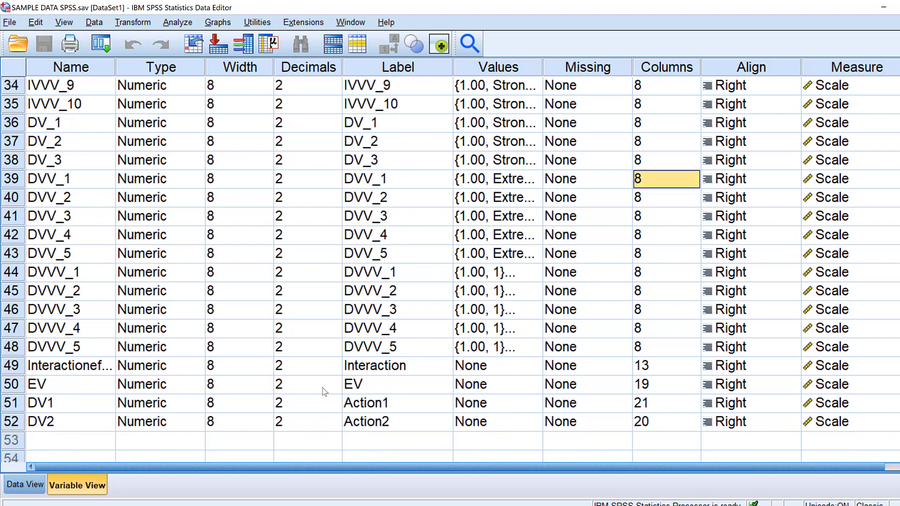
{"action": "mouse_move", "coordinate": [52, 397]}
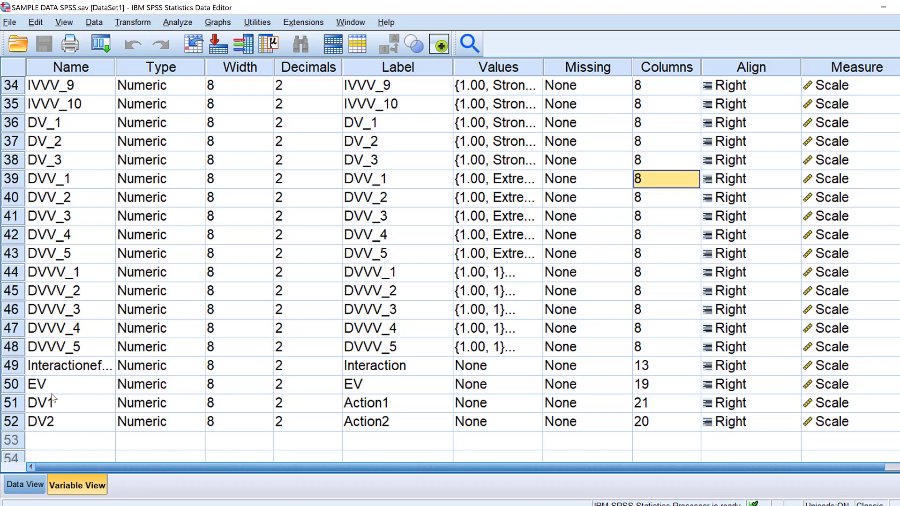
{"action": "mouse_move", "coordinate": [34, 411]}
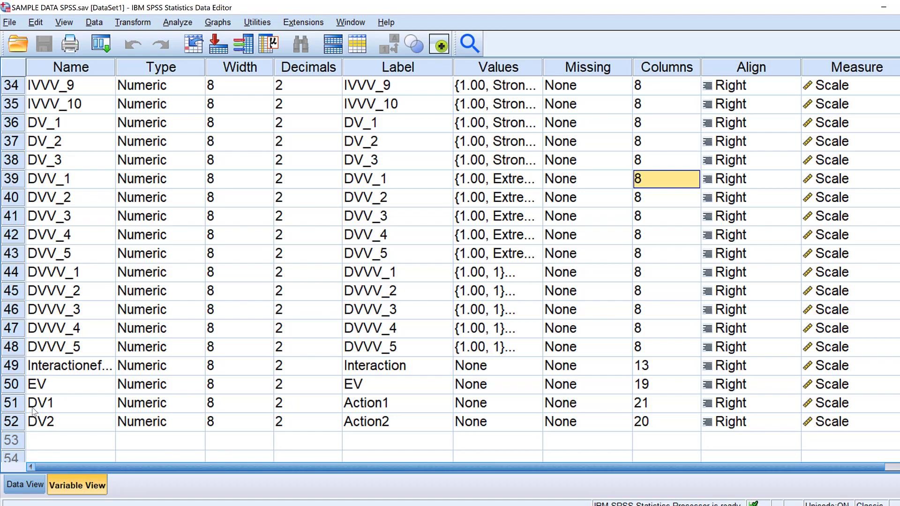
{"action": "mouse_move", "coordinate": [198, 354]}
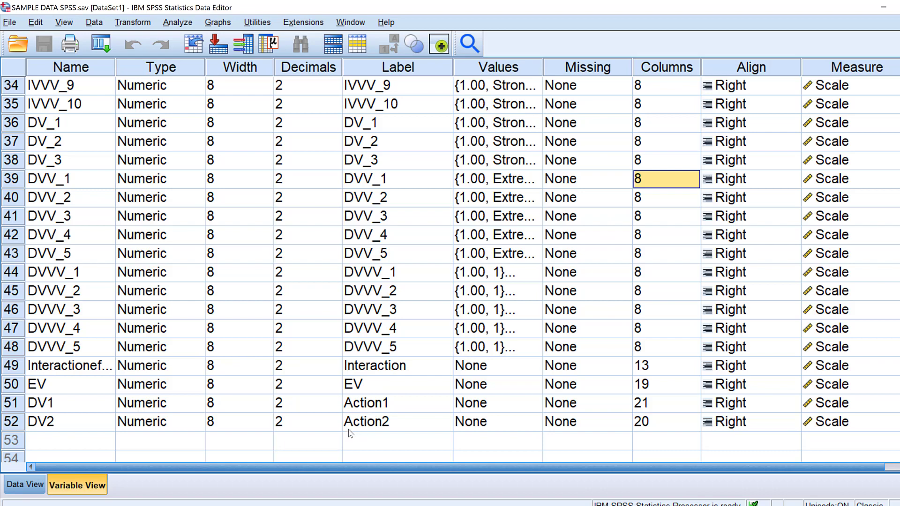
{"action": "scroll", "scroll_direction": "up", "scroll_amount": 3}
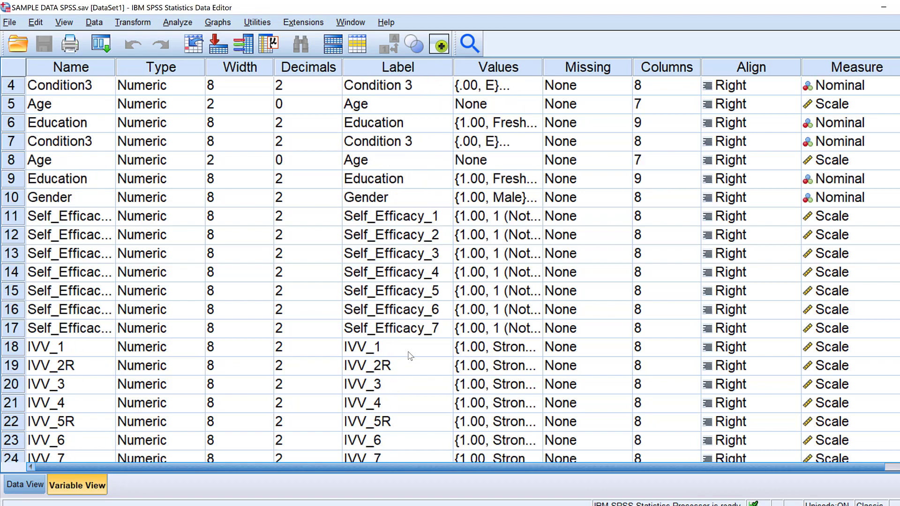
{"action": "scroll", "scroll_direction": "up", "scroll_amount": 3}
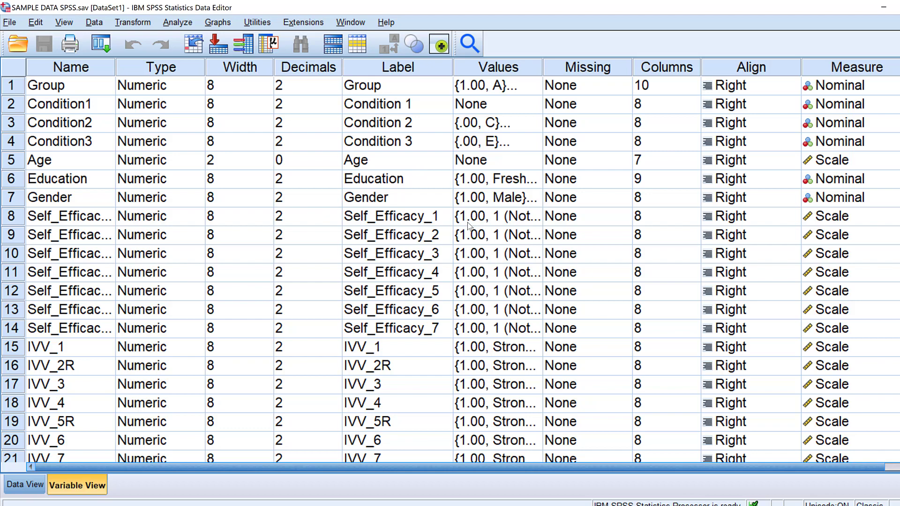
{"action": "mouse_move", "coordinate": [441, 254]}
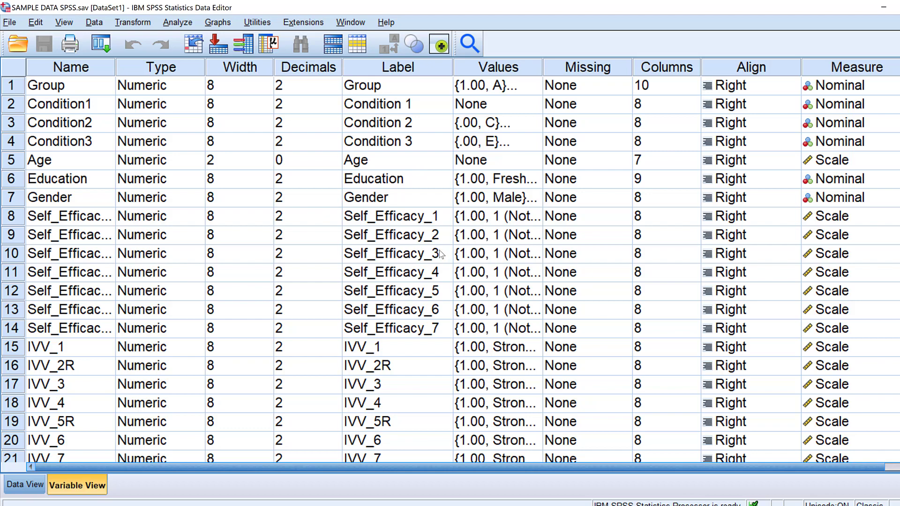
{"action": "mouse_move", "coordinate": [189, 85]}
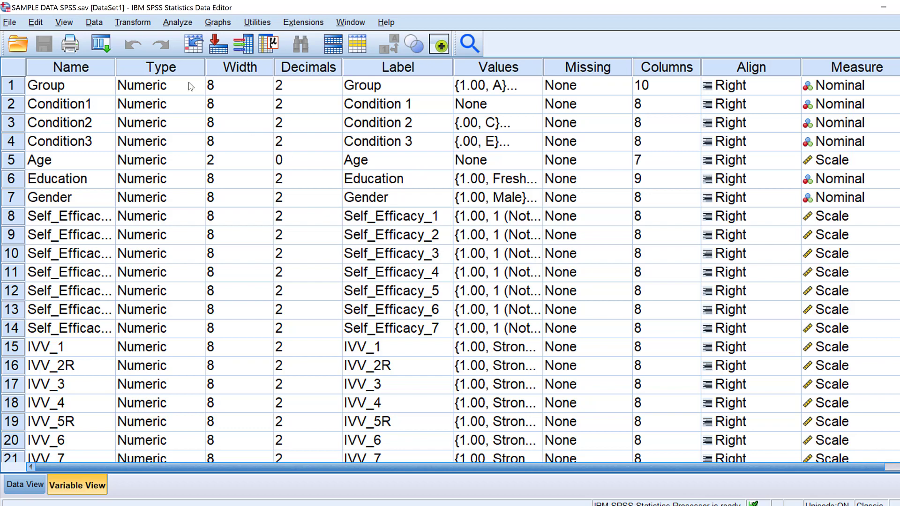
Start a Multivariate general linear model from Analyze > General Linear Model
{"action": "left_click", "coordinate": [177, 21]}
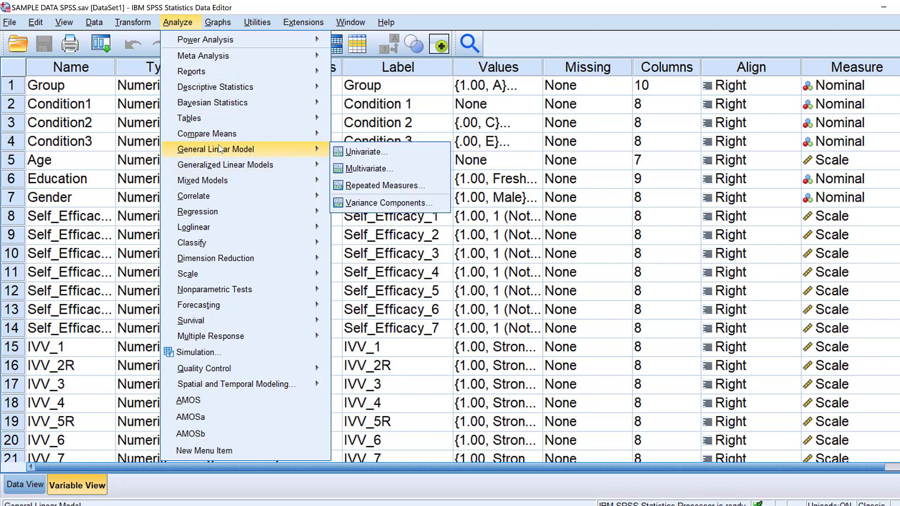
{"action": "mouse_move", "coordinate": [369, 167]}
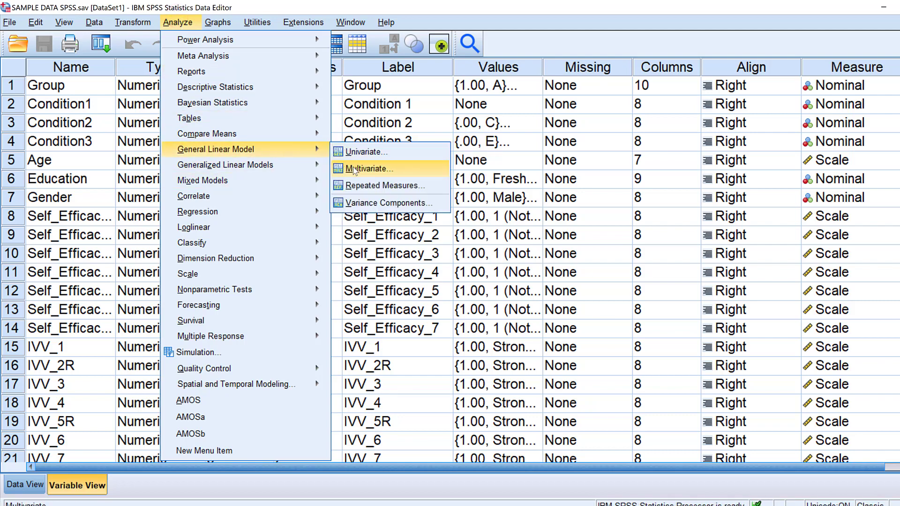
{"action": "left_click", "coordinate": [369, 168]}
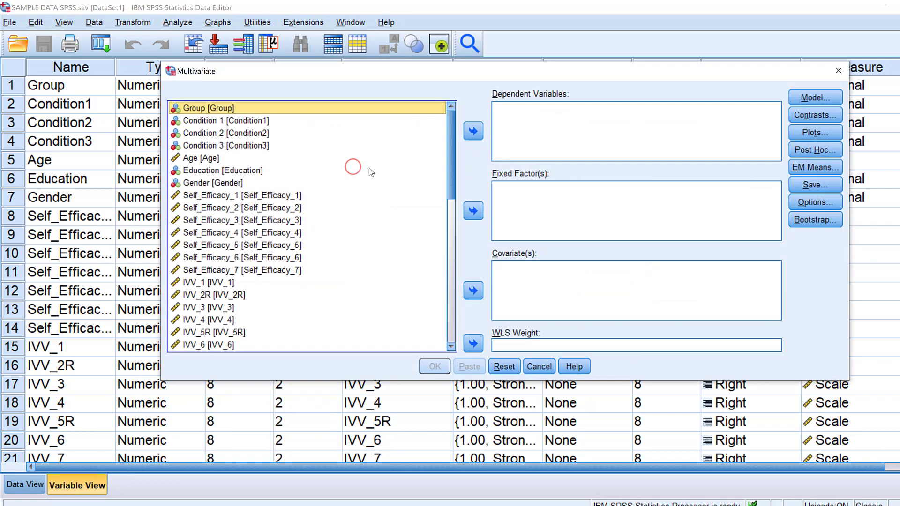
{"action": "mouse_move", "coordinate": [503, 203]}
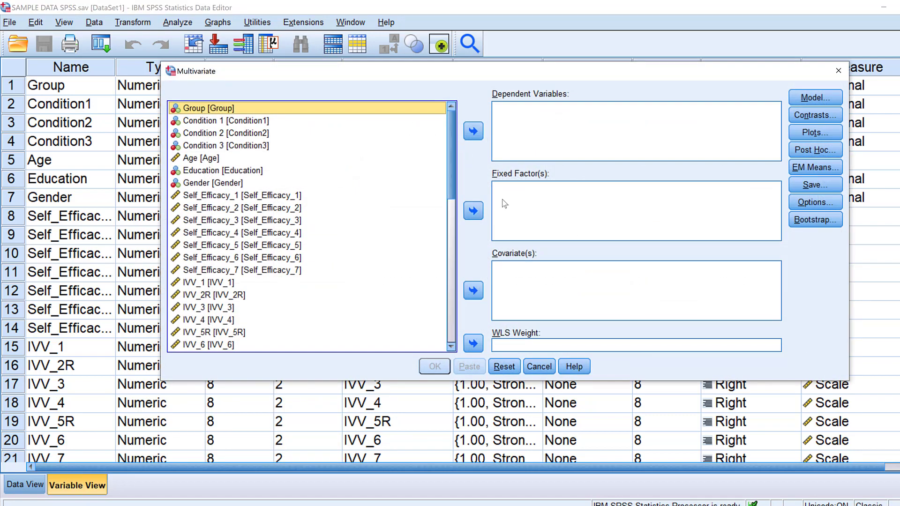
Assign Group and Education as fixed factors and Age as the covariate
{"action": "left_click", "coordinate": [472, 209]}
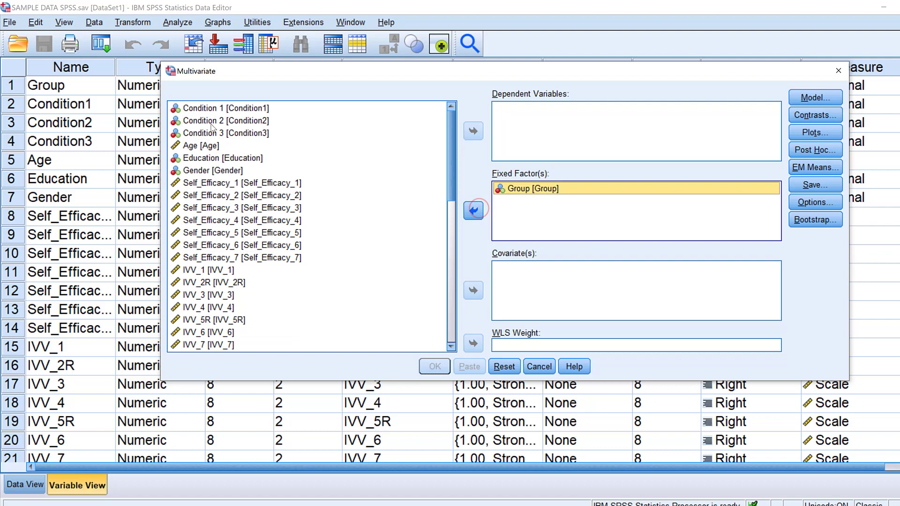
{"action": "left_click", "coordinate": [227, 157]}
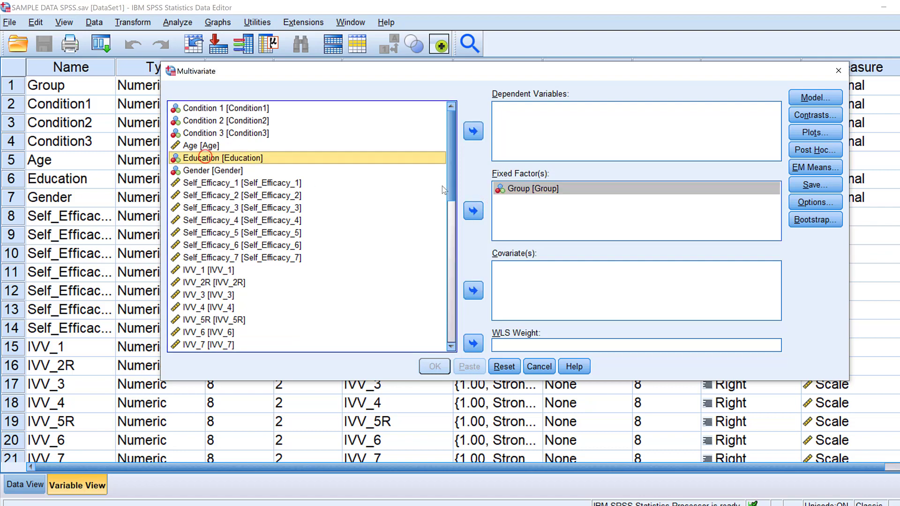
{"action": "left_click", "coordinate": [472, 211]}
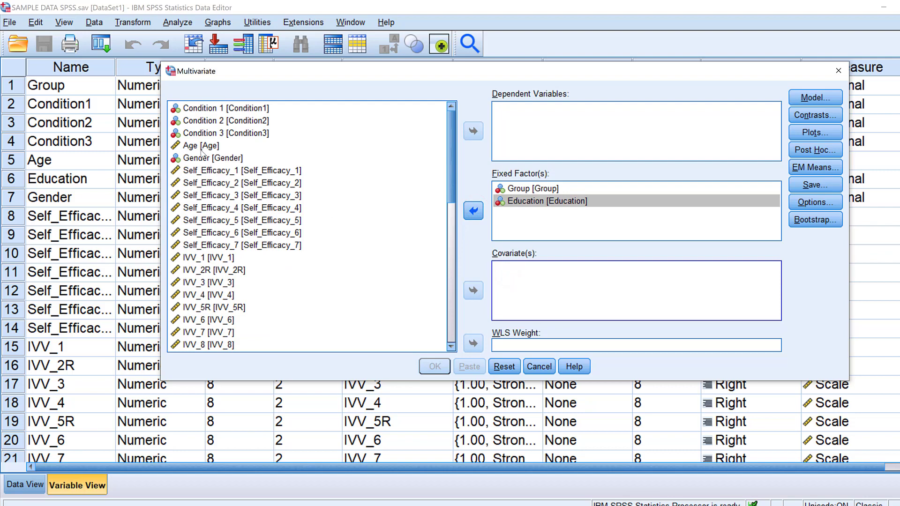
{"action": "left_click", "coordinate": [203, 145]}
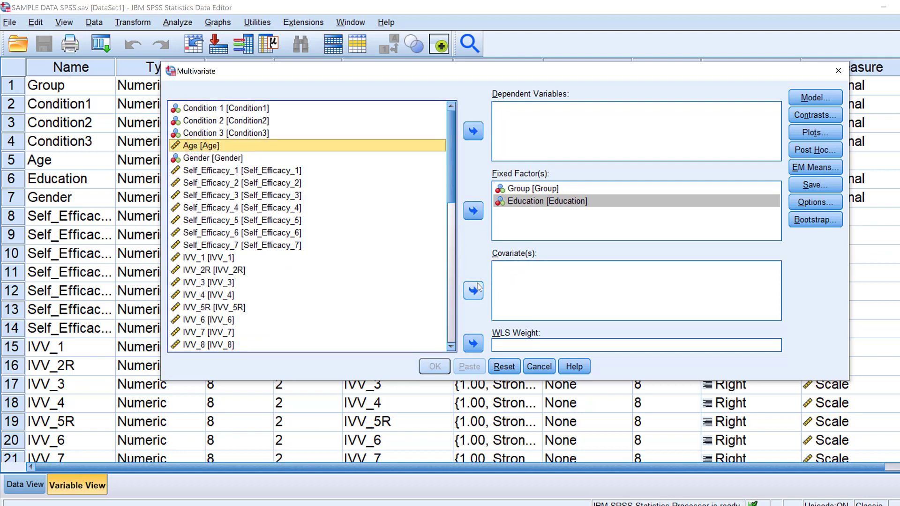
{"action": "left_click", "coordinate": [472, 290]}
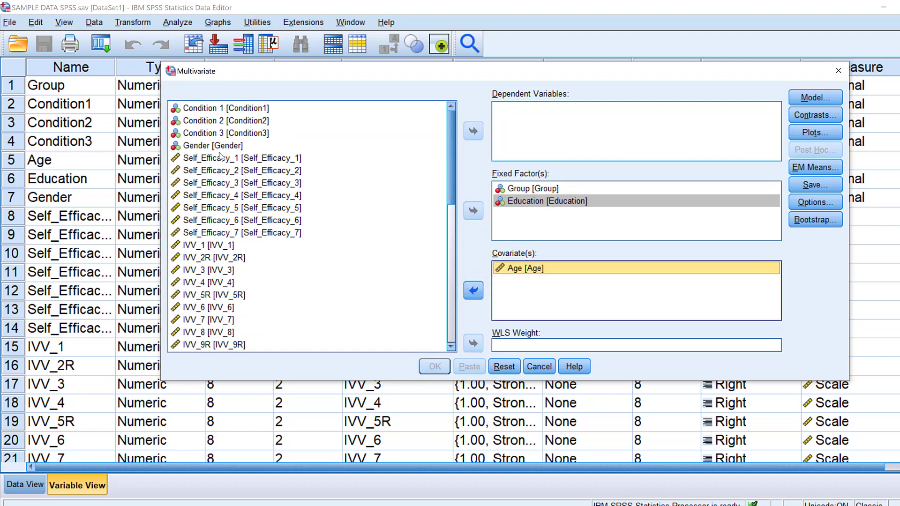
Add Condition1–3 as fixed factors and Action1 and Action2 as dependent variables
{"action": "left_click", "coordinate": [225, 108]}
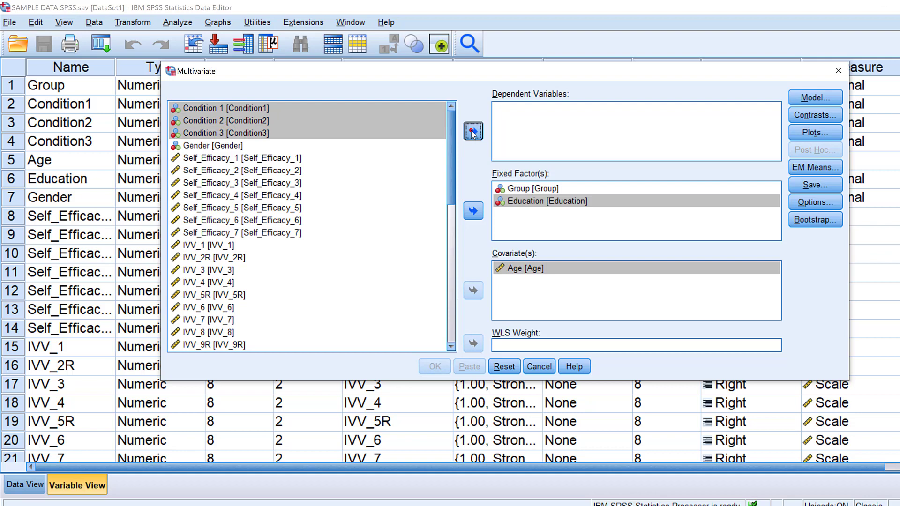
{"action": "left_click", "coordinate": [226, 132]}
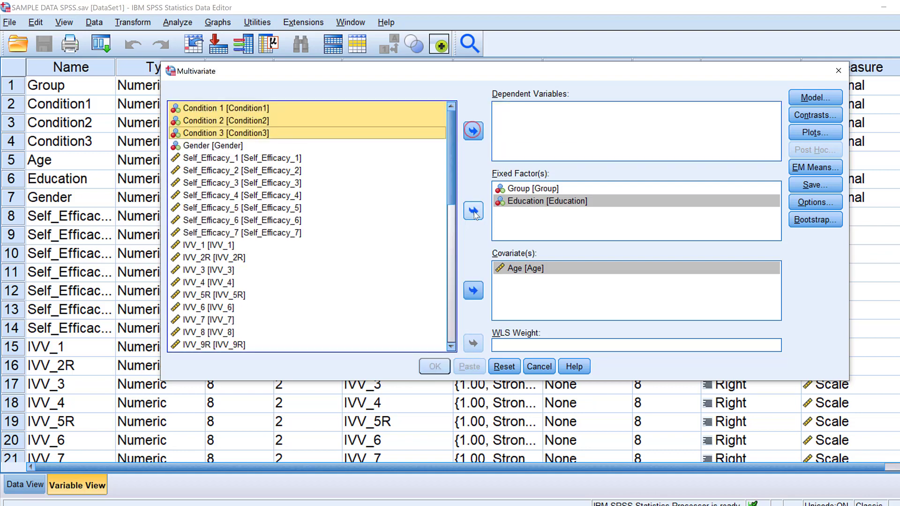
{"action": "left_click", "coordinate": [472, 211]}
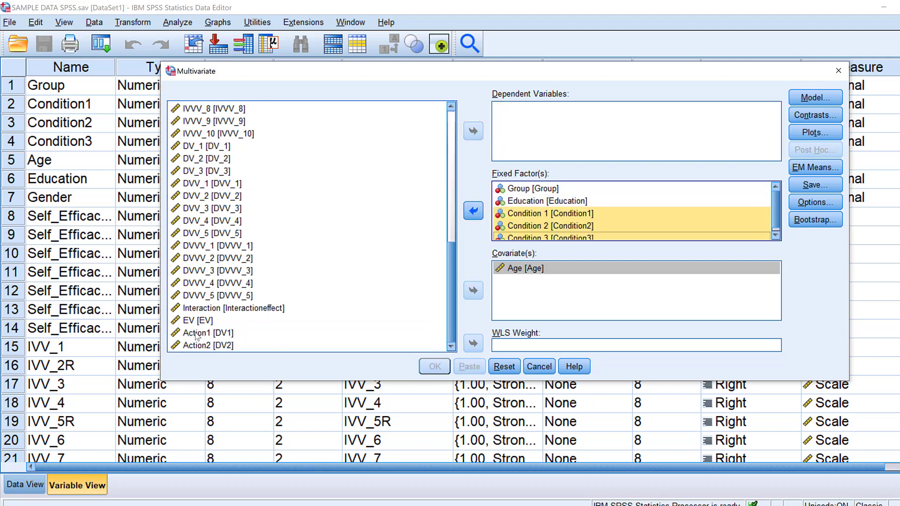
{"action": "left_click", "coordinate": [473, 132]}
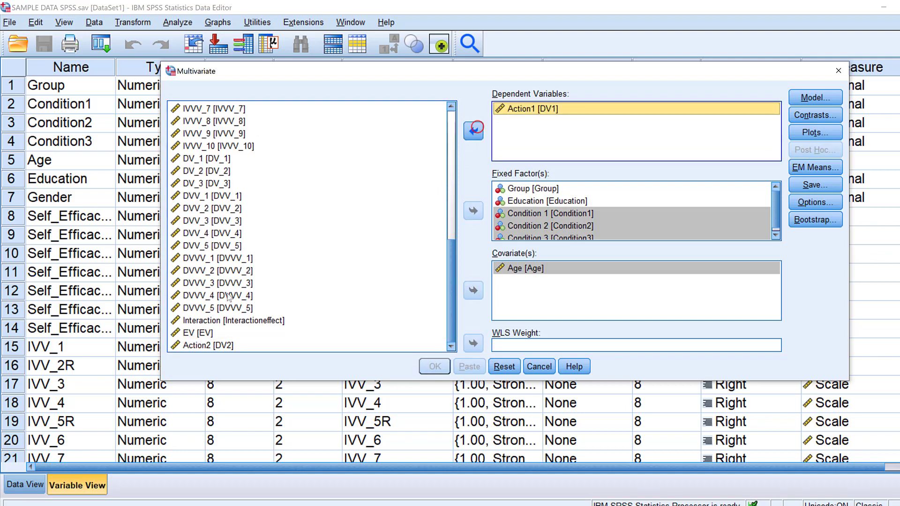
{"action": "left_click", "coordinate": [472, 131]}
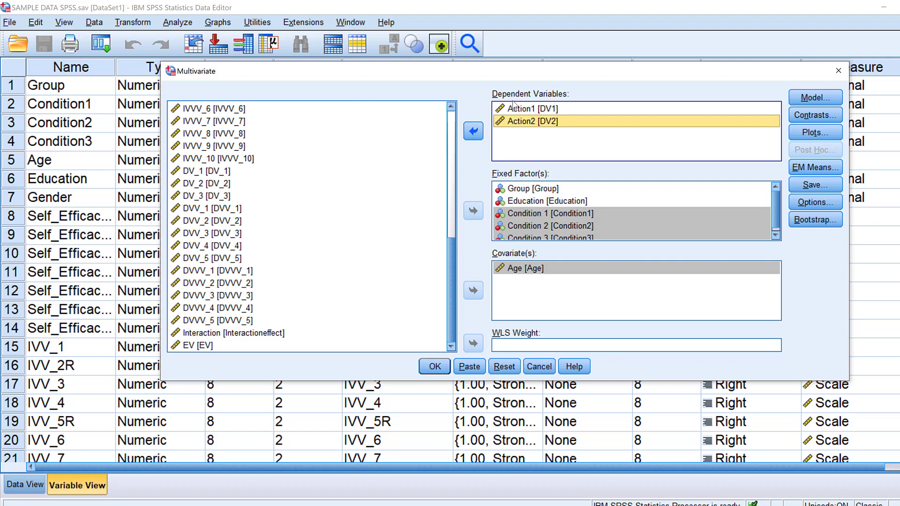
{"action": "mouse_move", "coordinate": [564, 142]}
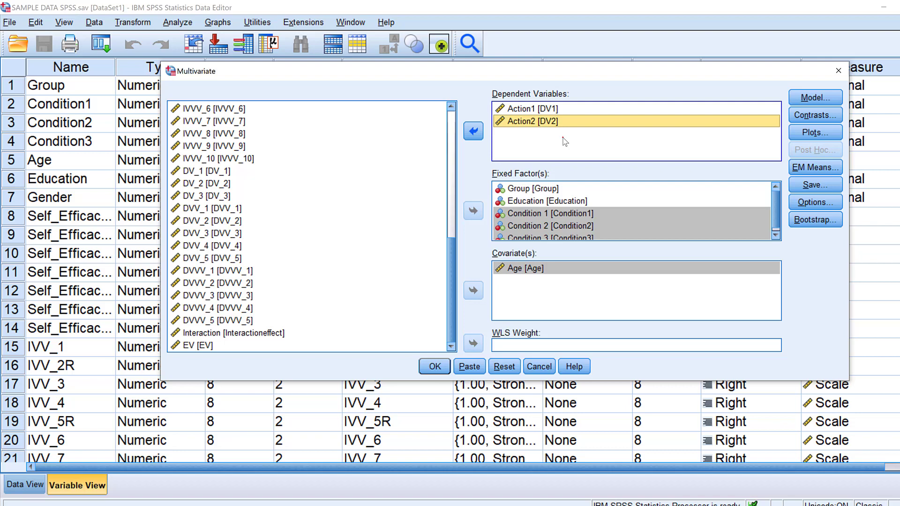
{"action": "mouse_move", "coordinate": [540, 209]}
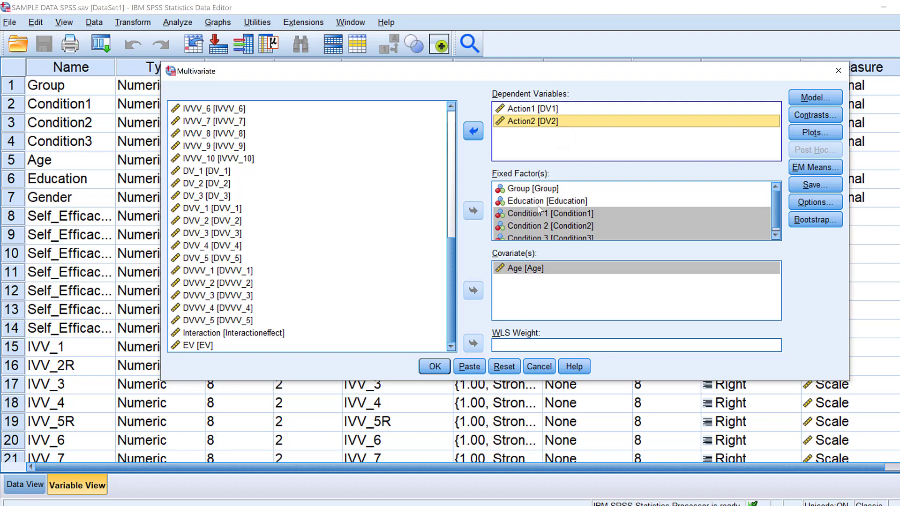
{"action": "mouse_move", "coordinate": [813, 97]}
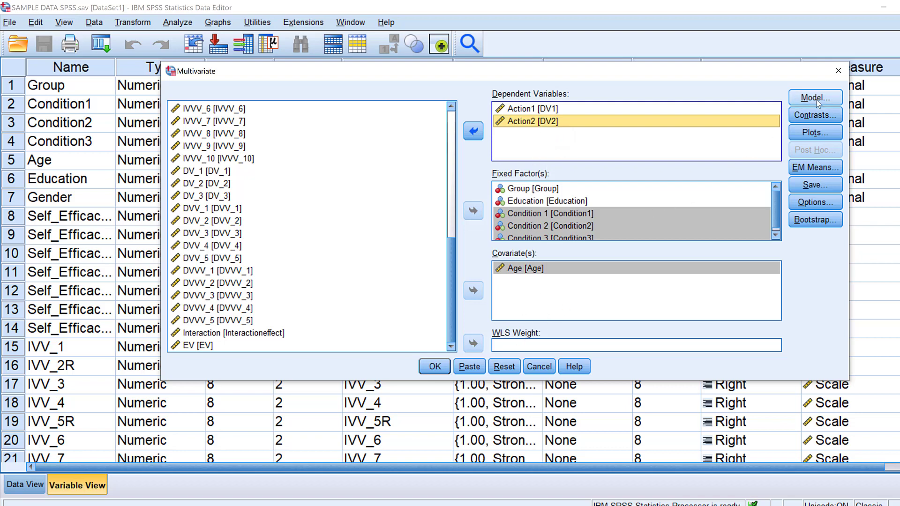
Keep the Model settings at full factorial with Type III sums of squares
{"action": "left_click", "coordinate": [815, 97]}
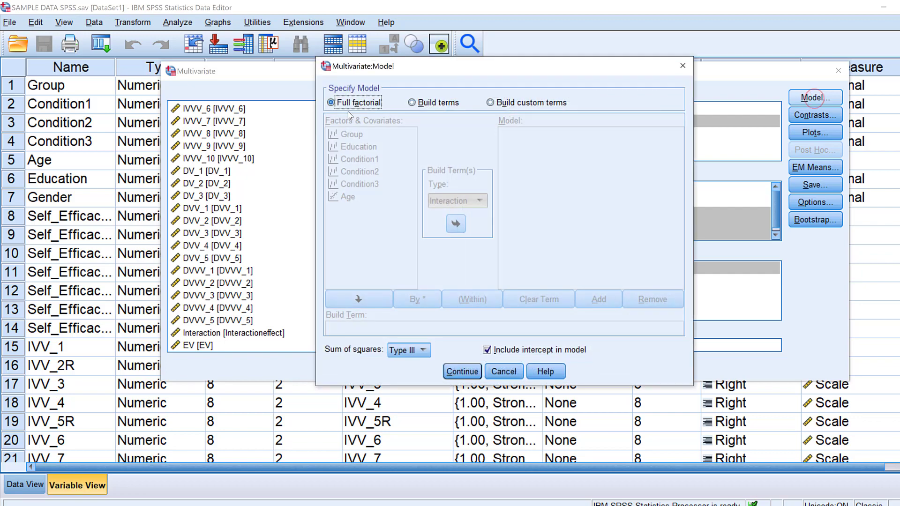
{"action": "left_click", "coordinate": [461, 371]}
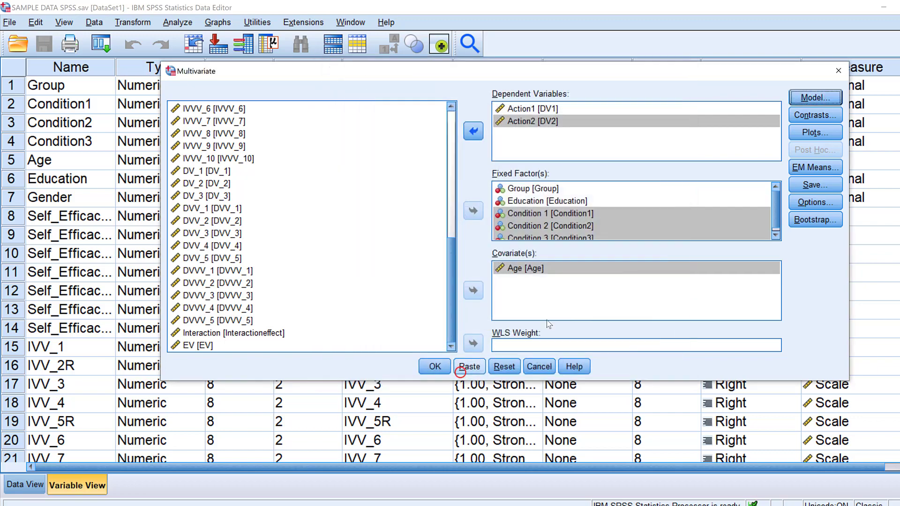
{"action": "left_click", "coordinate": [814, 114]}
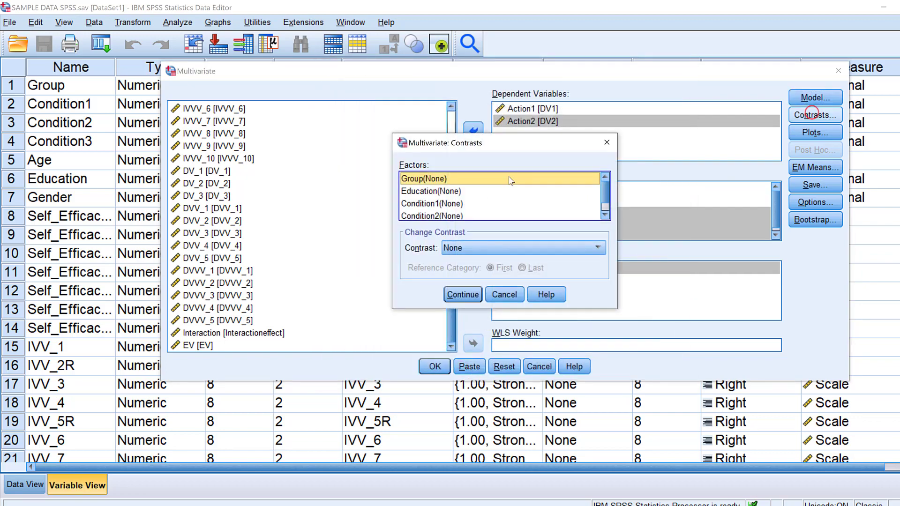
{"action": "mouse_move", "coordinate": [479, 252]}
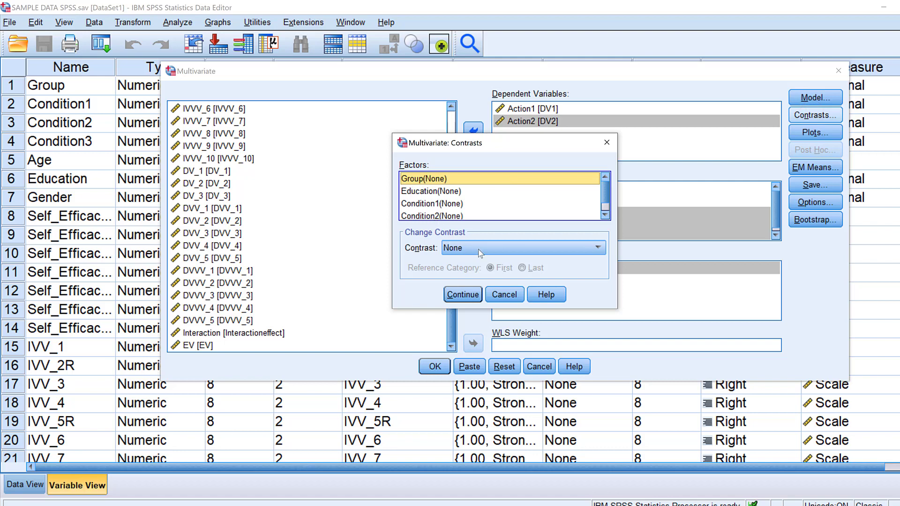
{"action": "left_click", "coordinate": [597, 248]}
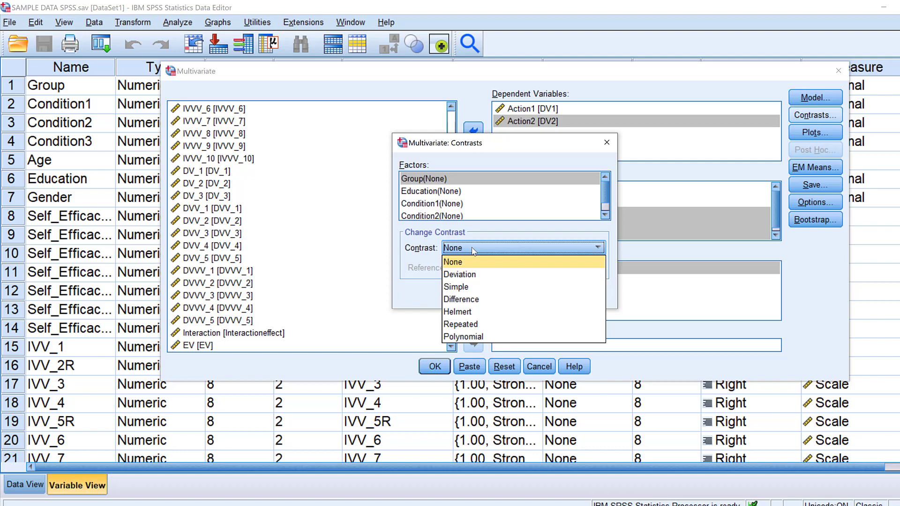
{"action": "mouse_move", "coordinate": [465, 311]}
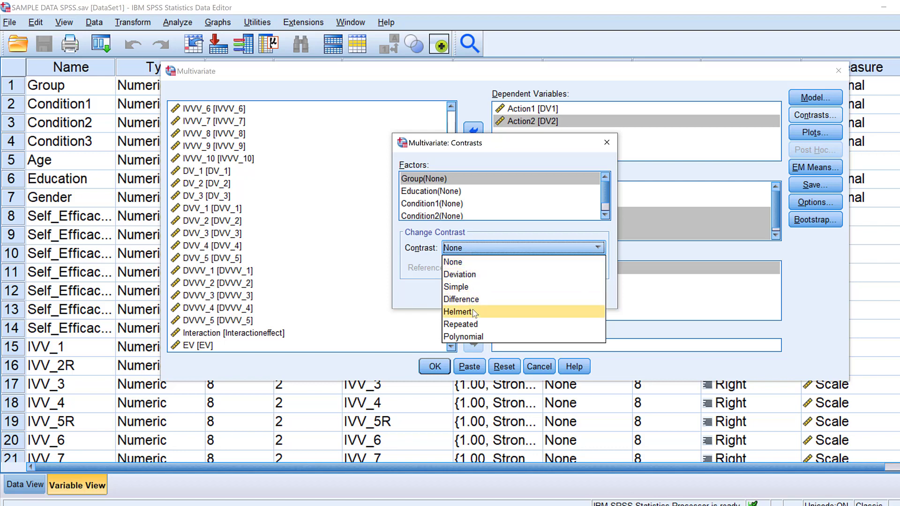
{"action": "mouse_move", "coordinate": [462, 336]}
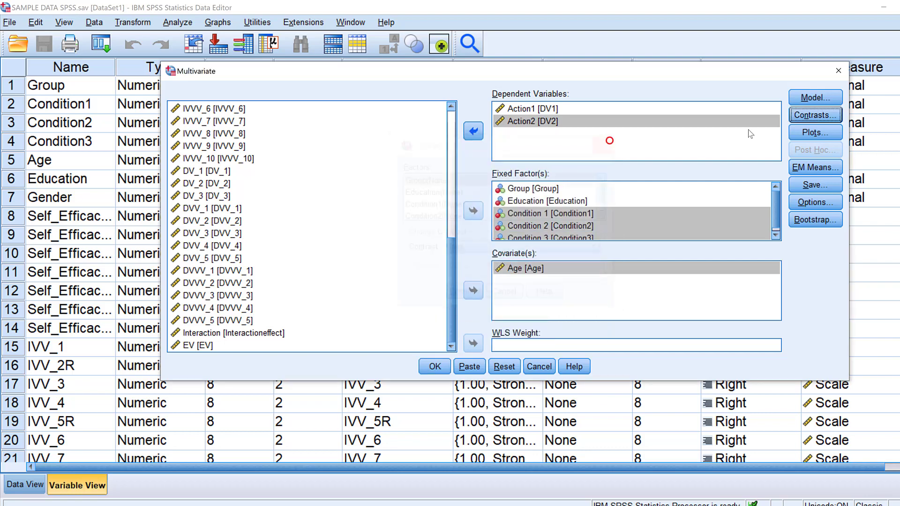
{"action": "left_click", "coordinate": [815, 132]}
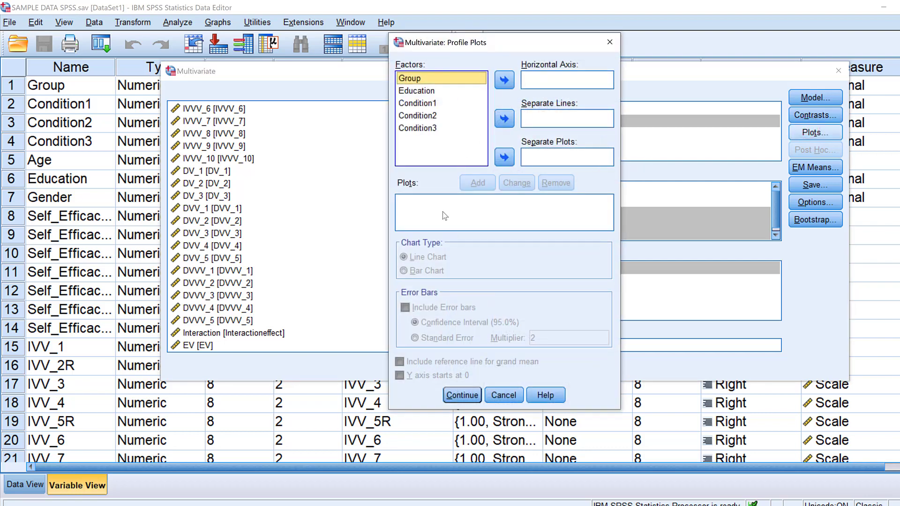
{"action": "mouse_move", "coordinate": [435, 96]}
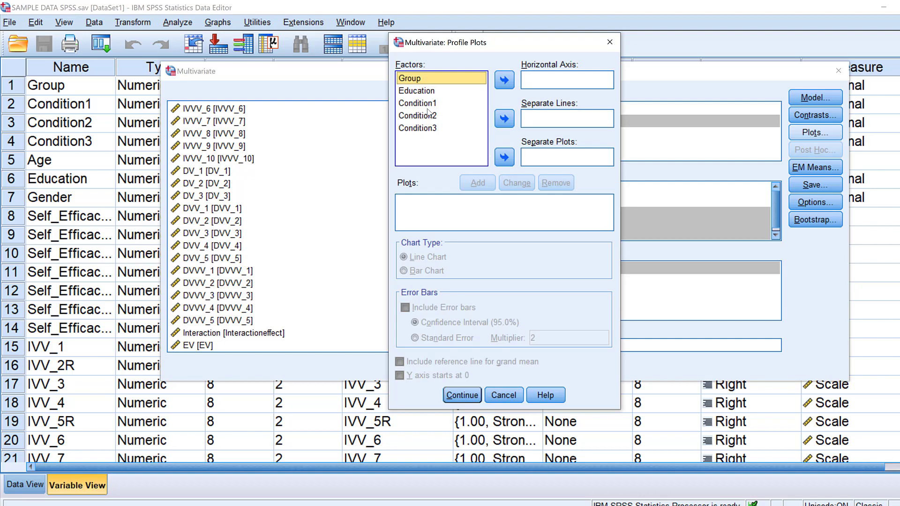
{"action": "mouse_move", "coordinate": [530, 110]}
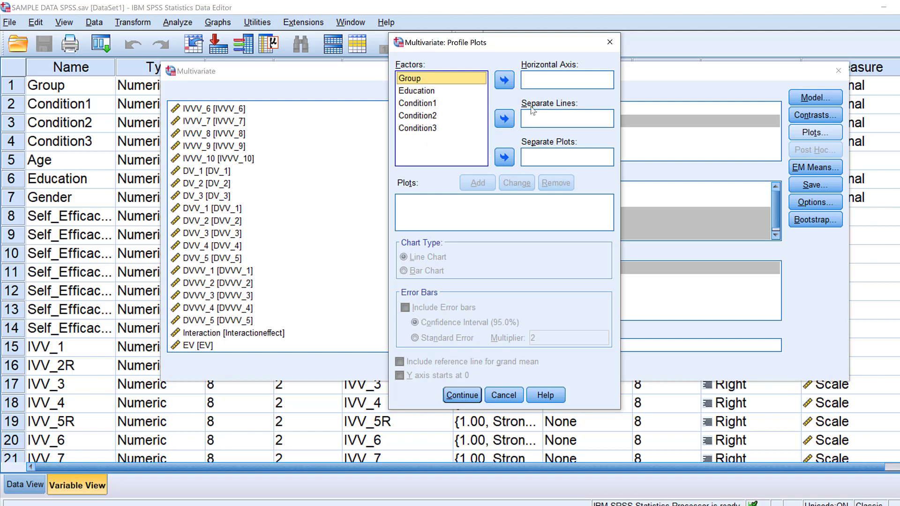
{"action": "mouse_move", "coordinate": [548, 93]}
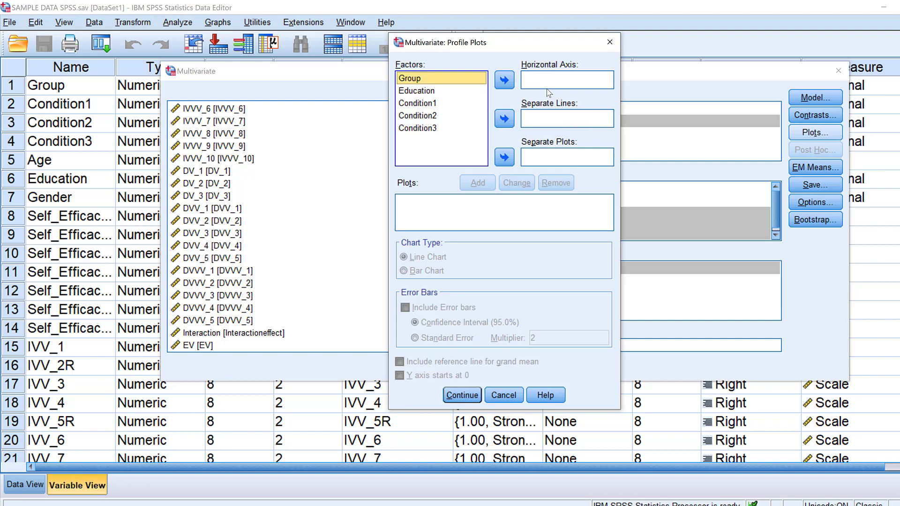
{"action": "mouse_move", "coordinate": [560, 123]}
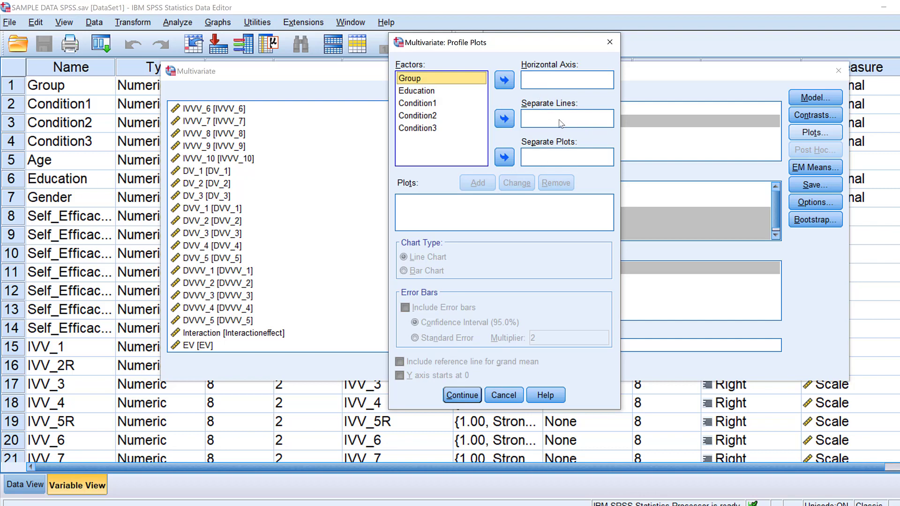
{"action": "mouse_move", "coordinate": [576, 75]}
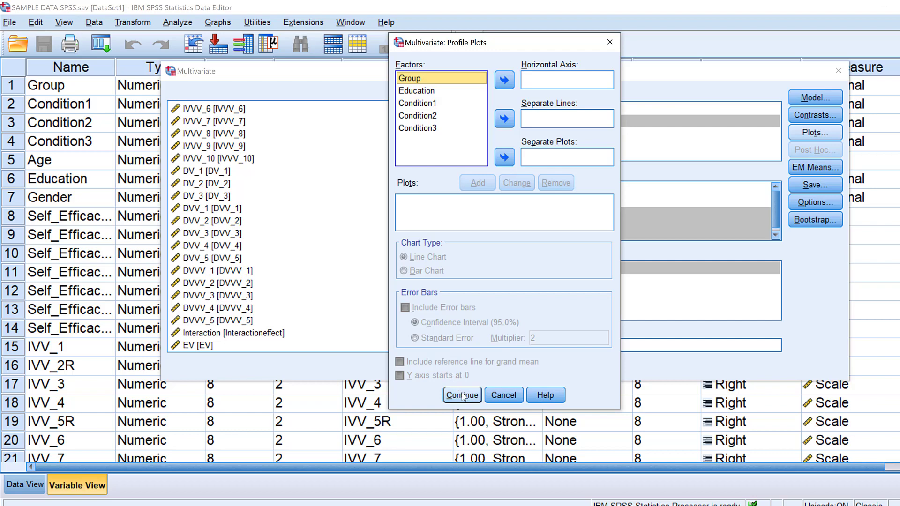
{"action": "left_click", "coordinate": [461, 395]}
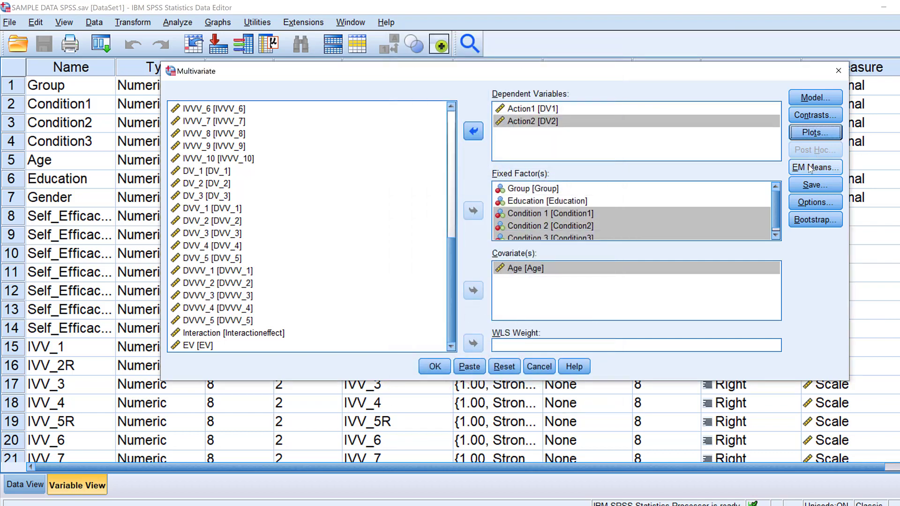
Request EM means for Education only, comparing main effects with Bonferroni adjustment
{"action": "left_click", "coordinate": [814, 166]}
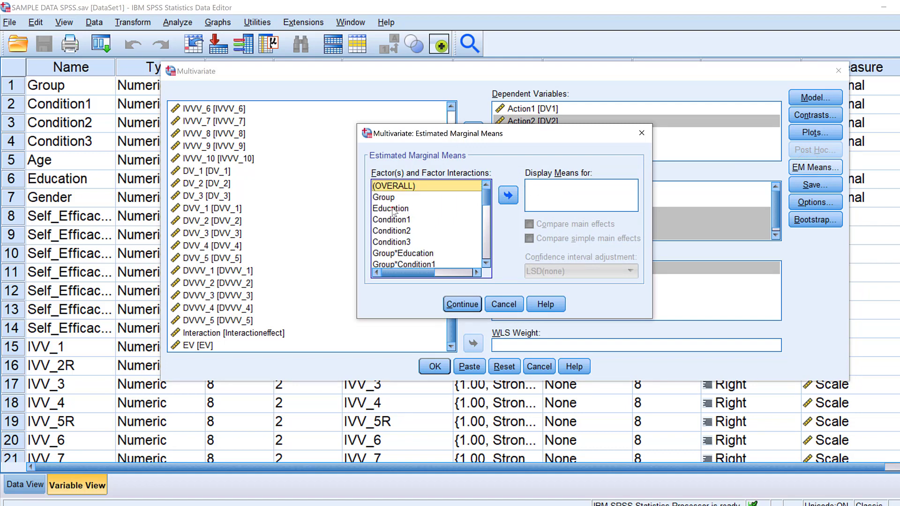
{"action": "left_click", "coordinate": [390, 208]}
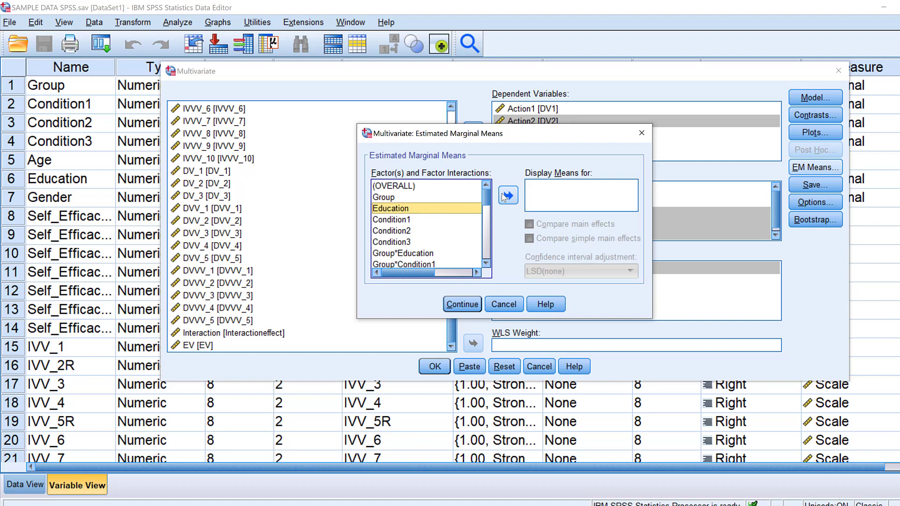
{"action": "left_click", "coordinate": [507, 195]}
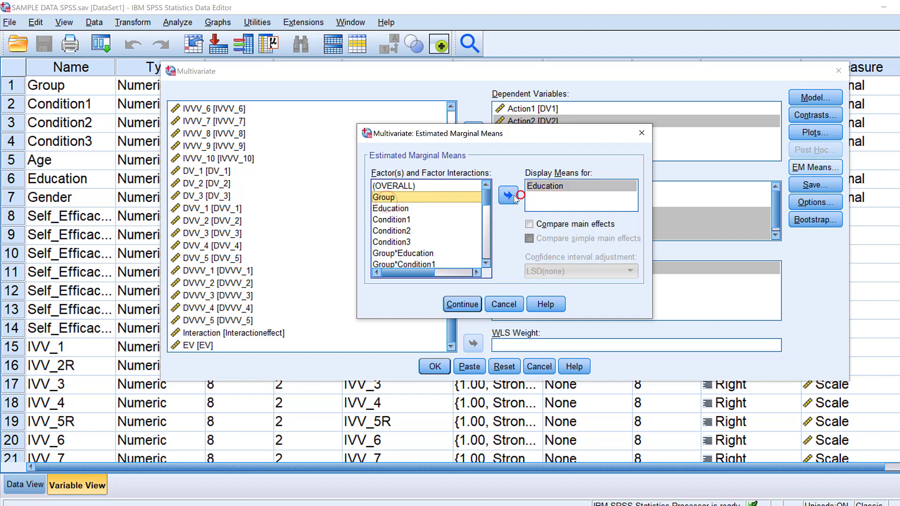
{"action": "left_click", "coordinate": [508, 195]}
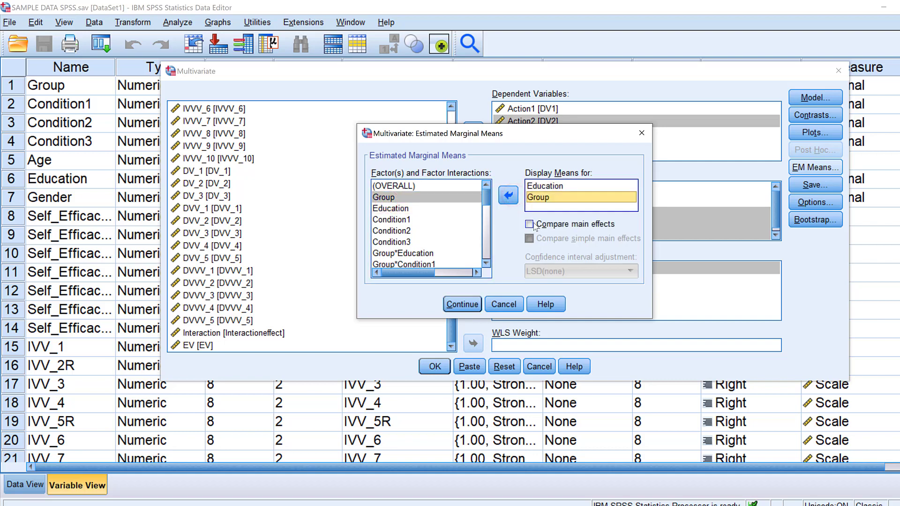
{"action": "left_click", "coordinate": [507, 194]}
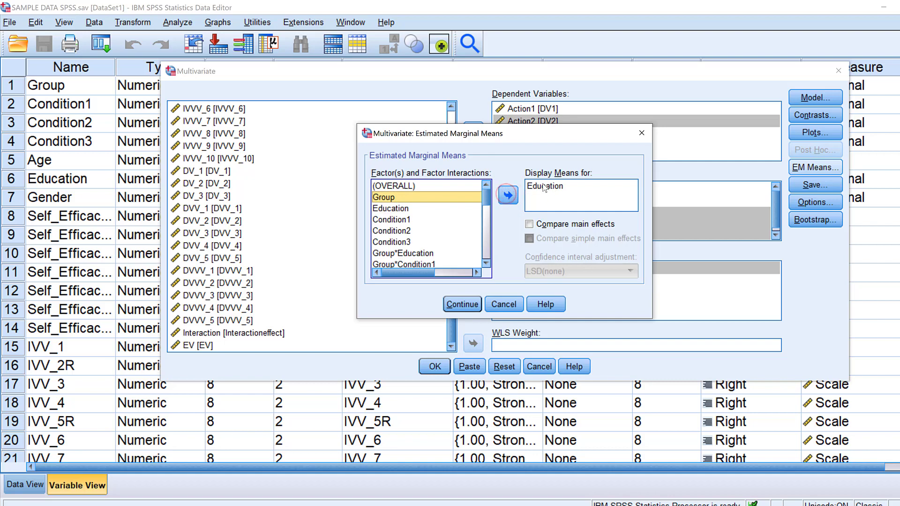
{"action": "left_click", "coordinate": [528, 223]}
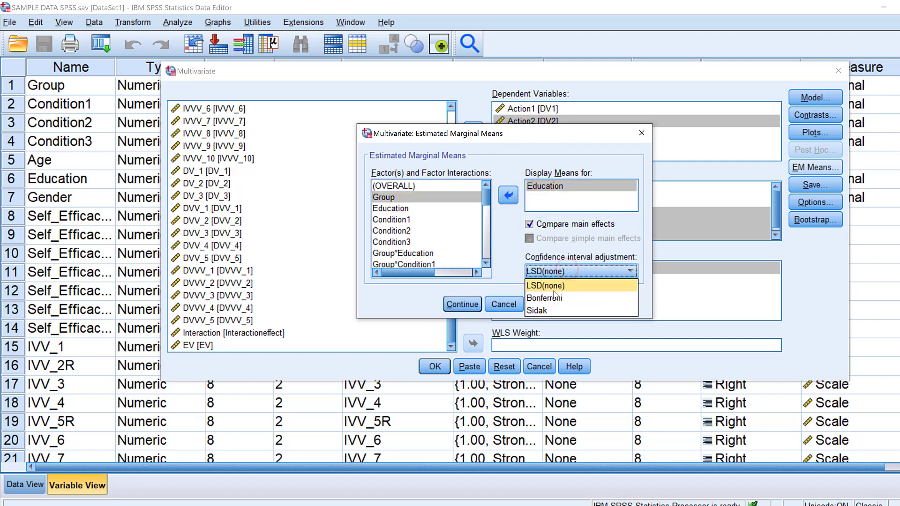
{"action": "mouse_move", "coordinate": [543, 298]}
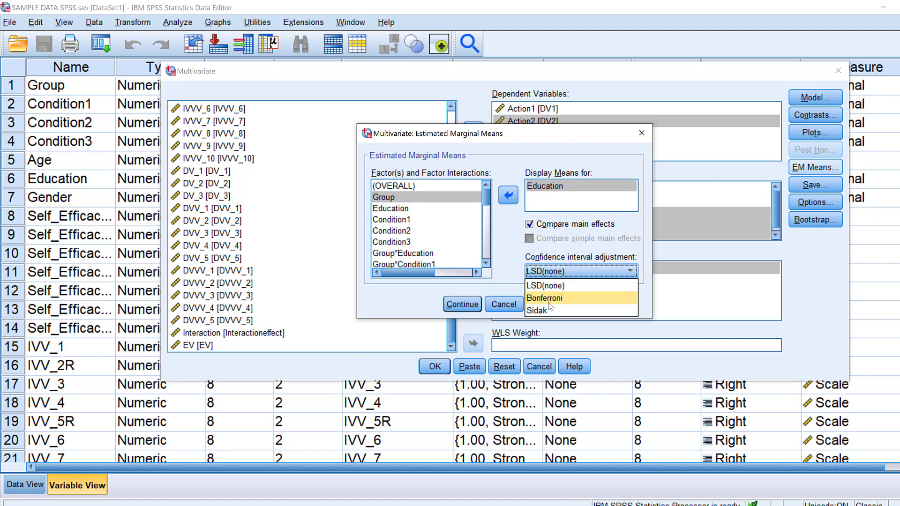
{"action": "left_click", "coordinate": [542, 298]}
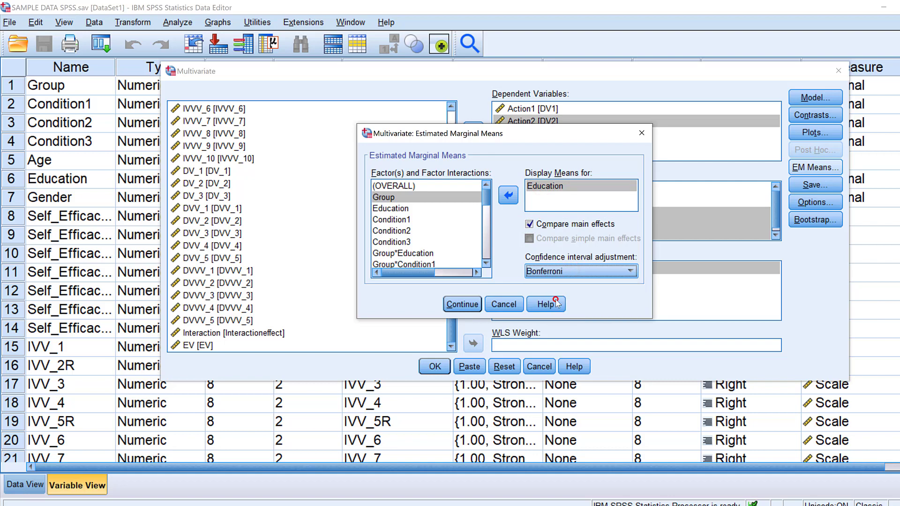
{"action": "mouse_move", "coordinate": [572, 245]}
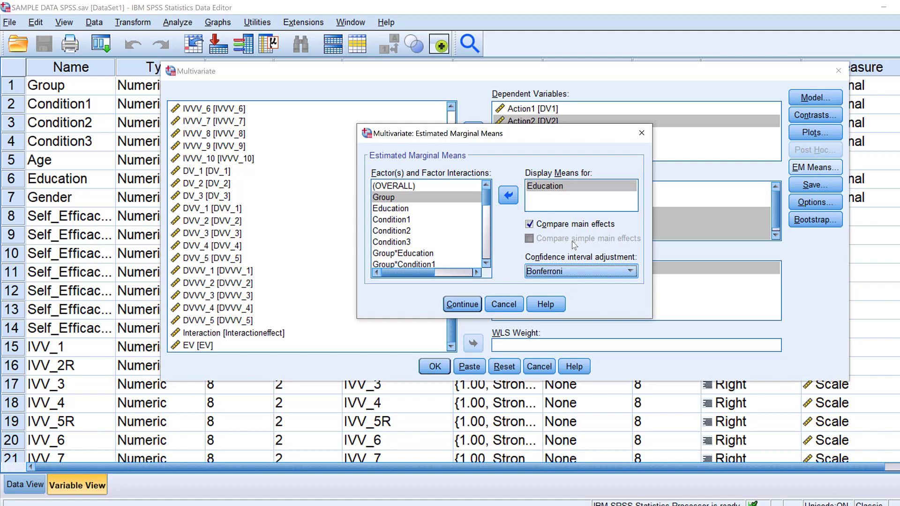
{"action": "left_click", "coordinate": [461, 303]}
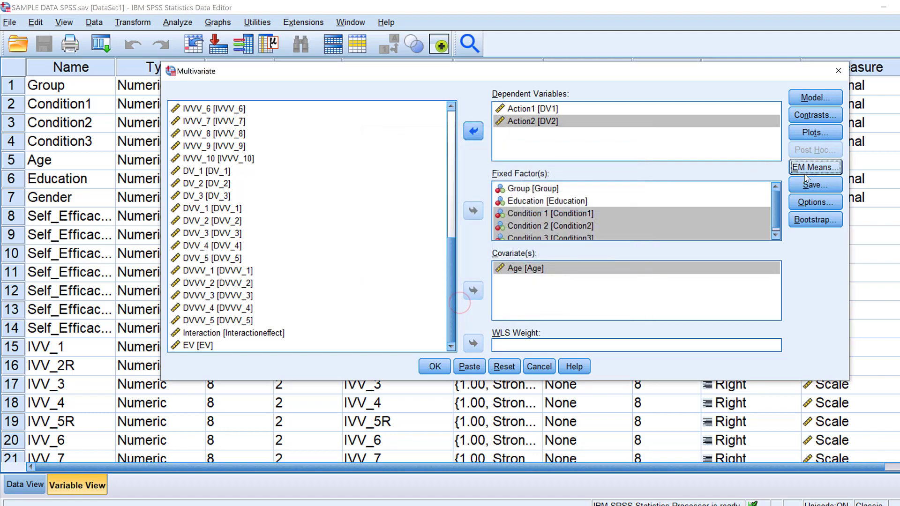
In the Save settings, have Cook's distances saved as a new variable
{"action": "left_click", "coordinate": [814, 184]}
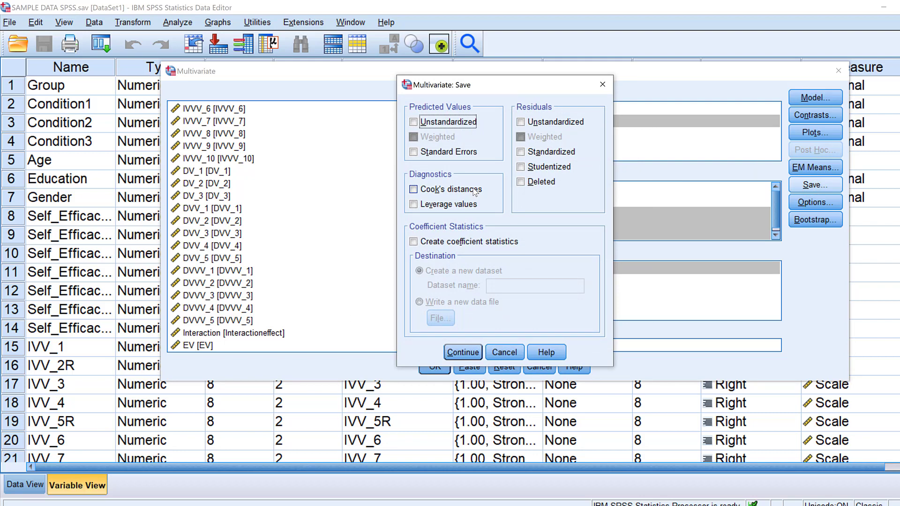
{"action": "mouse_move", "coordinate": [540, 219]}
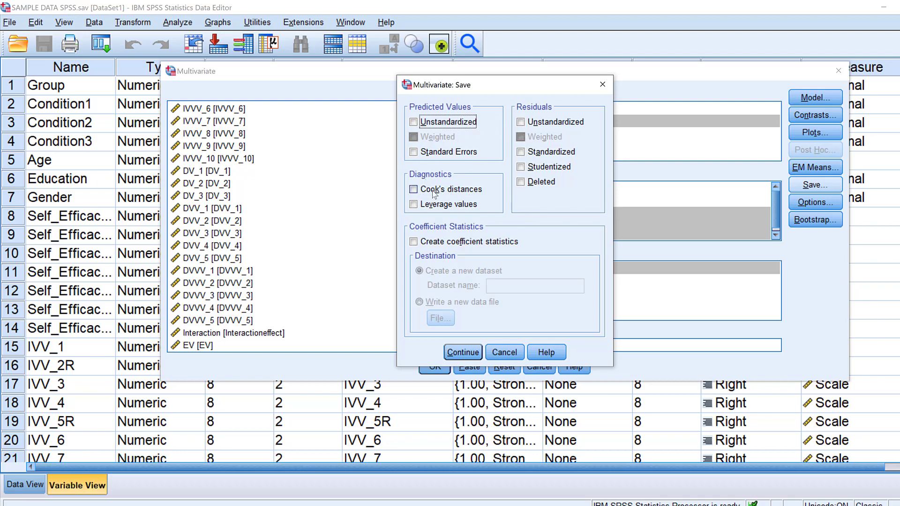
{"action": "left_click", "coordinate": [412, 188]}
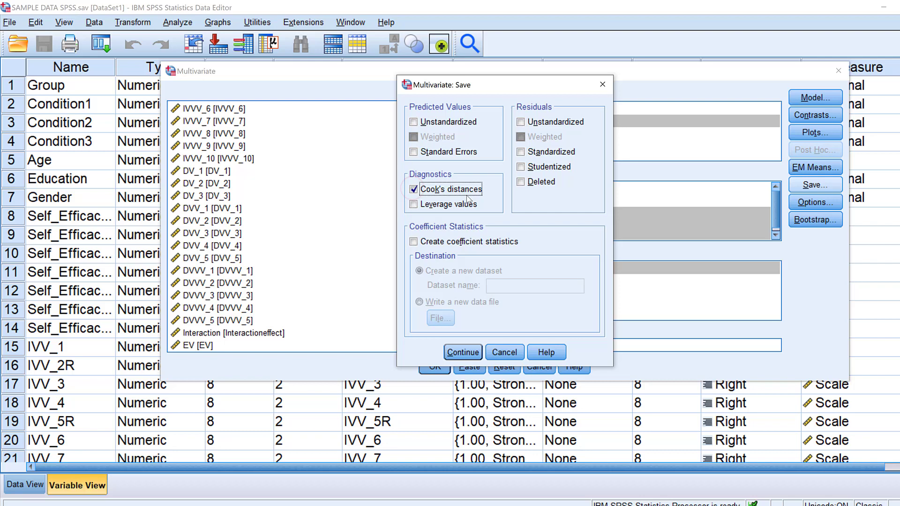
{"action": "mouse_move", "coordinate": [499, 137]}
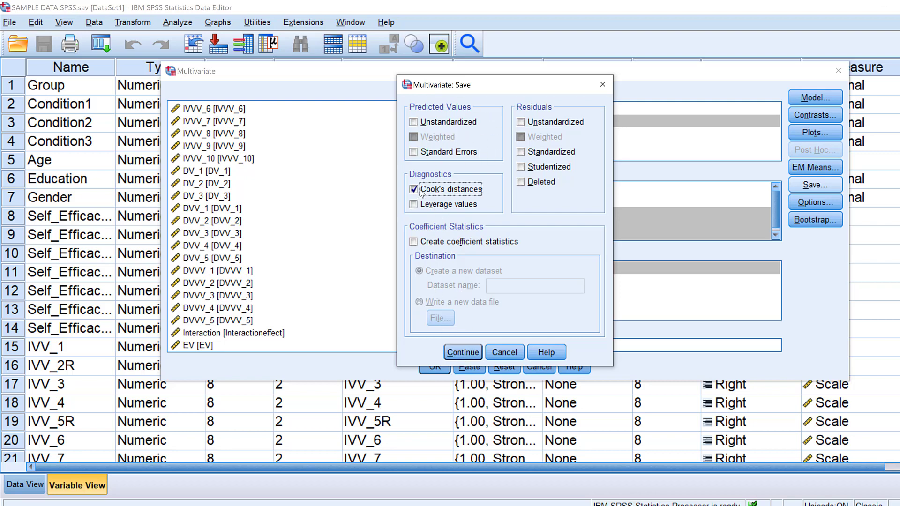
{"action": "left_click", "coordinate": [462, 352]}
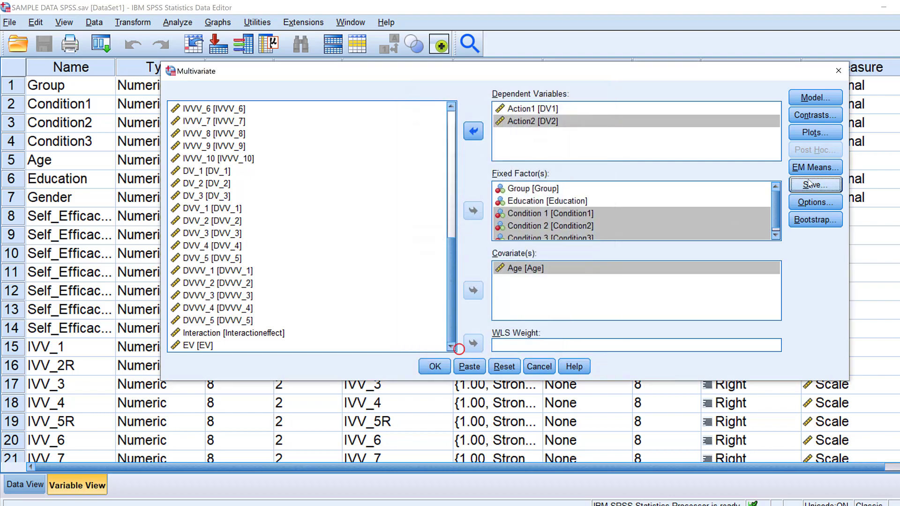
Request descriptive statistics, homogeneity tests and estimates of effect size in Options
{"action": "left_click", "coordinate": [815, 202]}
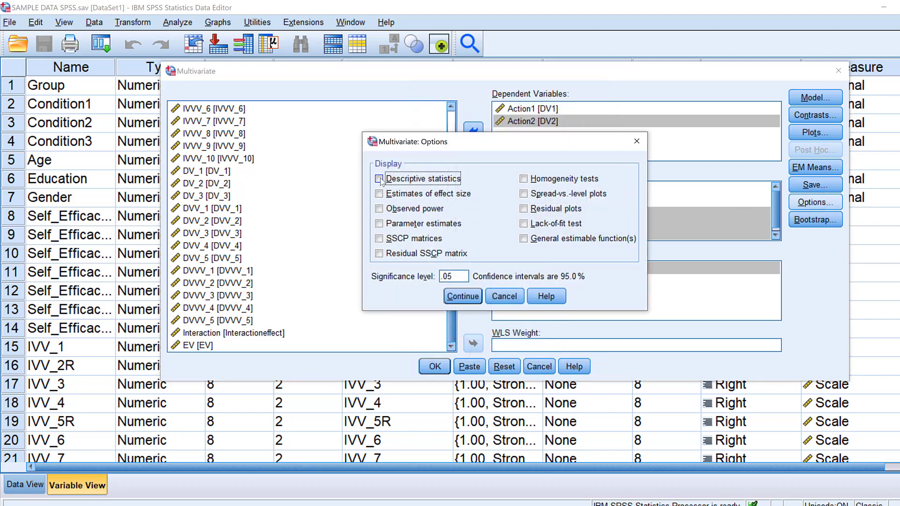
{"action": "left_click", "coordinate": [378, 178]}
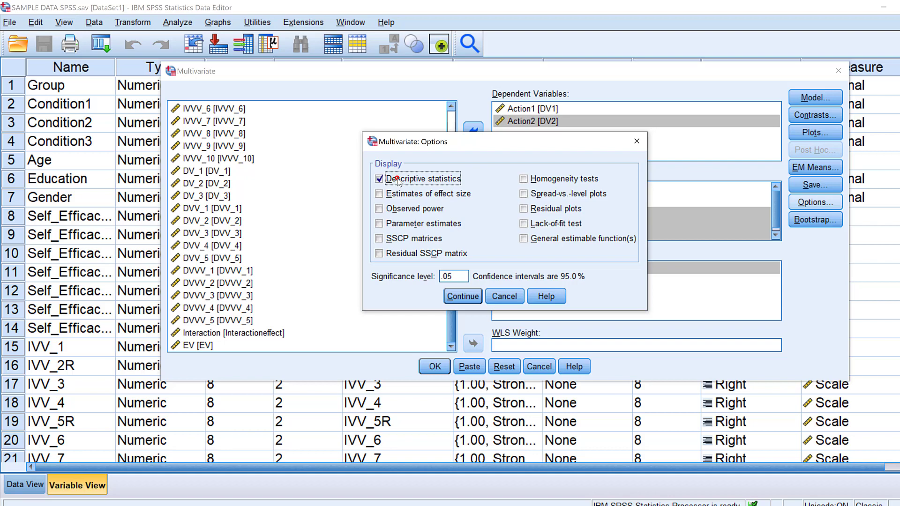
{"action": "mouse_move", "coordinate": [515, 194]}
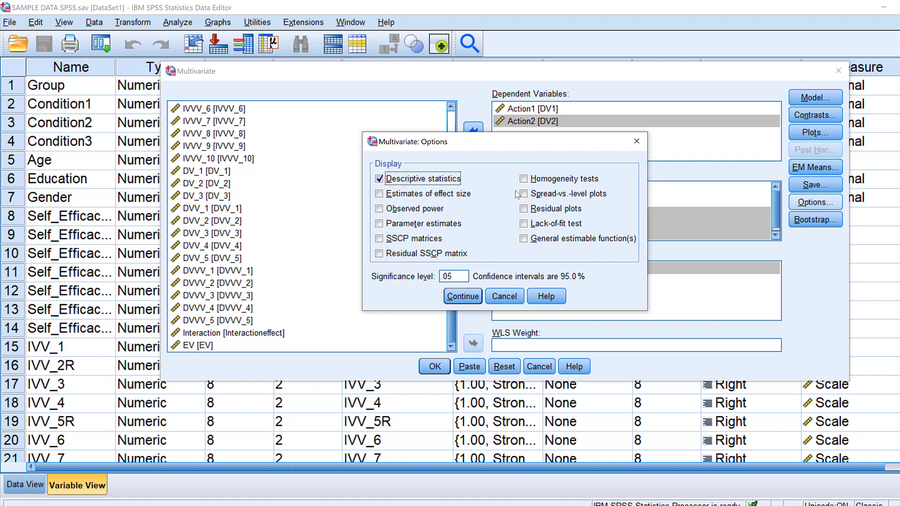
{"action": "left_click", "coordinate": [523, 179]}
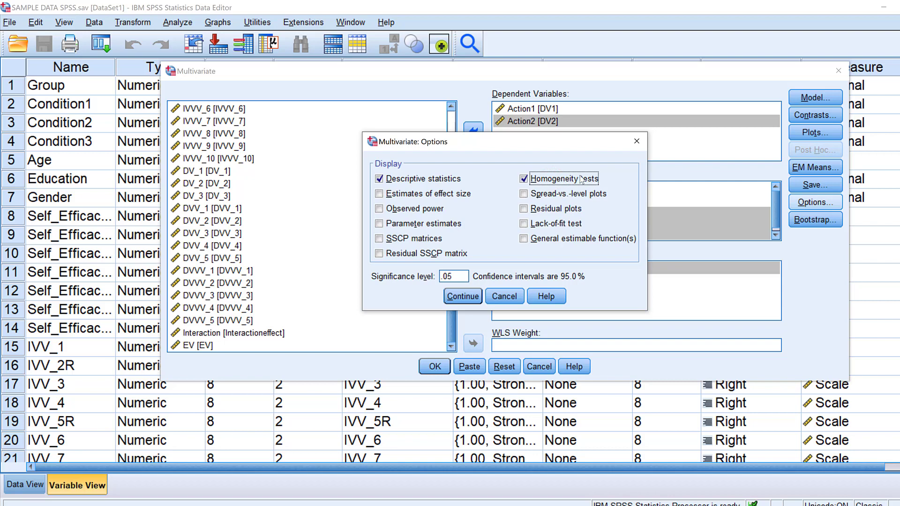
{"action": "mouse_move", "coordinate": [528, 189]}
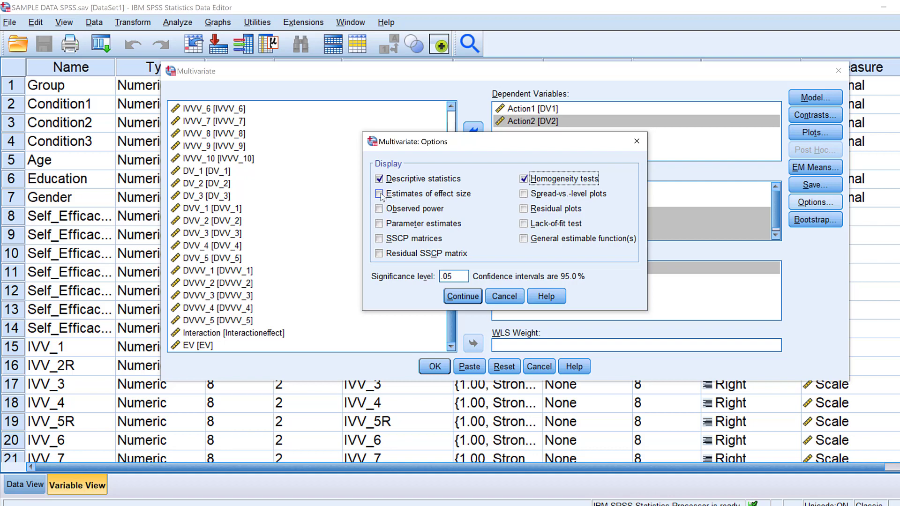
{"action": "left_click", "coordinate": [379, 193]}
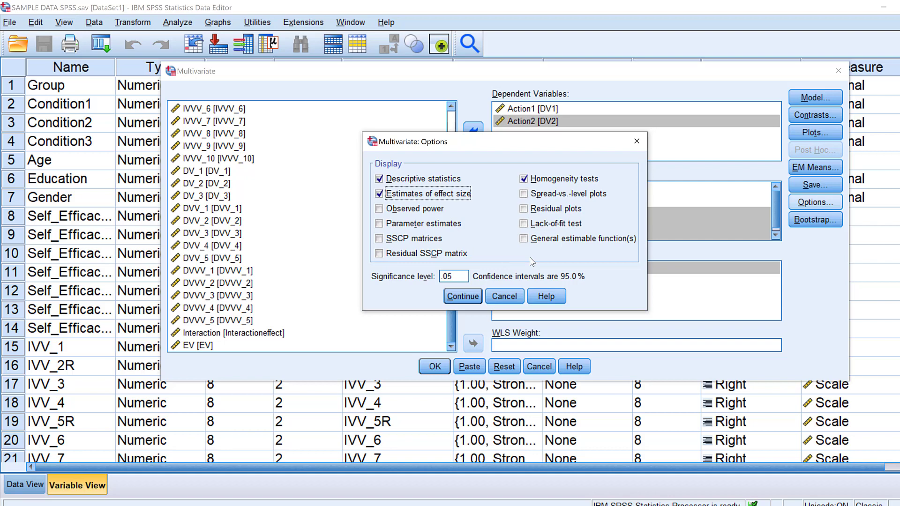
{"action": "mouse_move", "coordinate": [566, 283]}
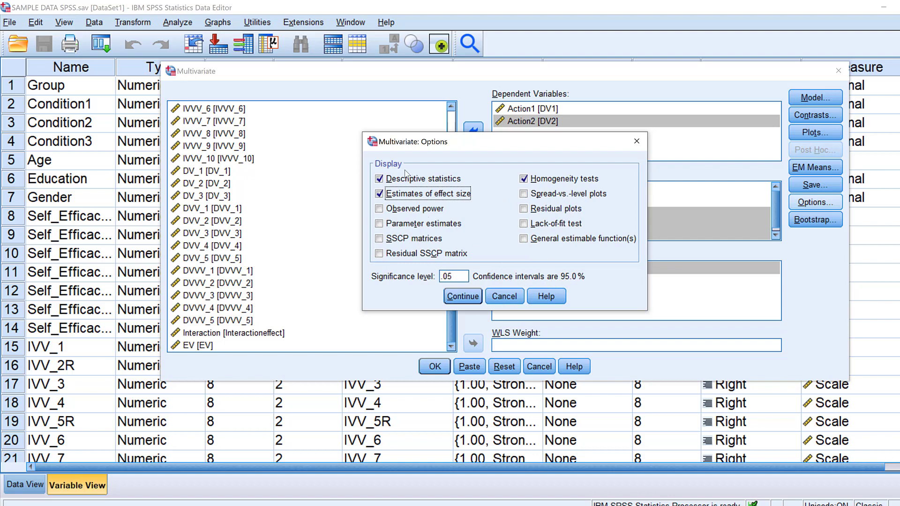
{"action": "mouse_move", "coordinate": [462, 296]}
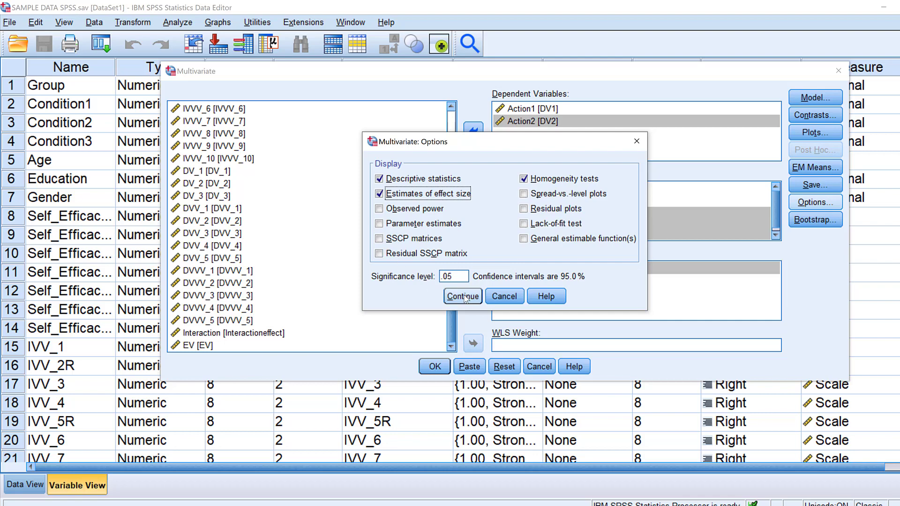
{"action": "left_click", "coordinate": [462, 297]}
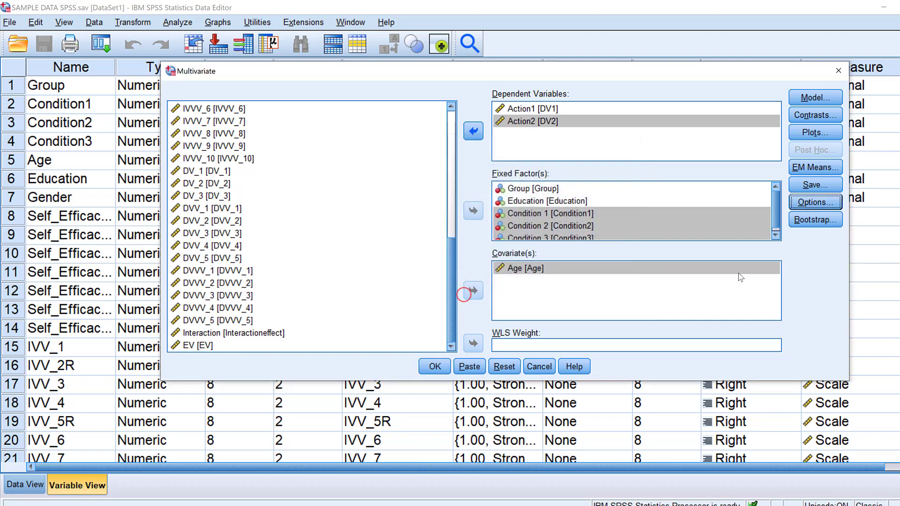
Leave bootstrapping unchanged and run the multivariate analysis
{"action": "left_click", "coordinate": [814, 220]}
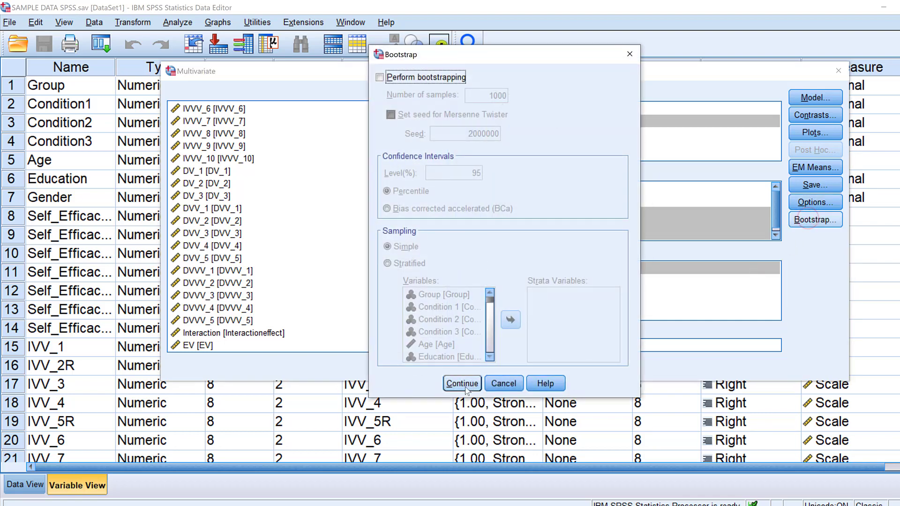
{"action": "left_click", "coordinate": [461, 383]}
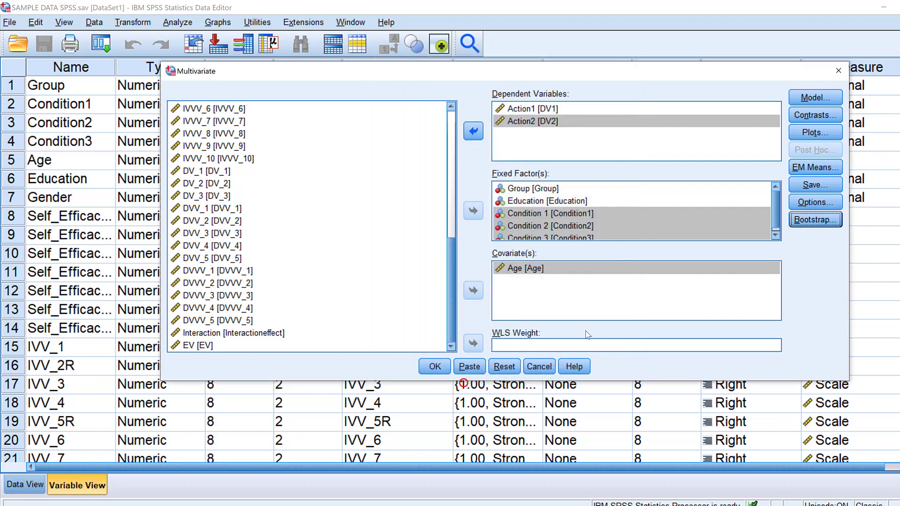
{"action": "left_click", "coordinate": [433, 366]}
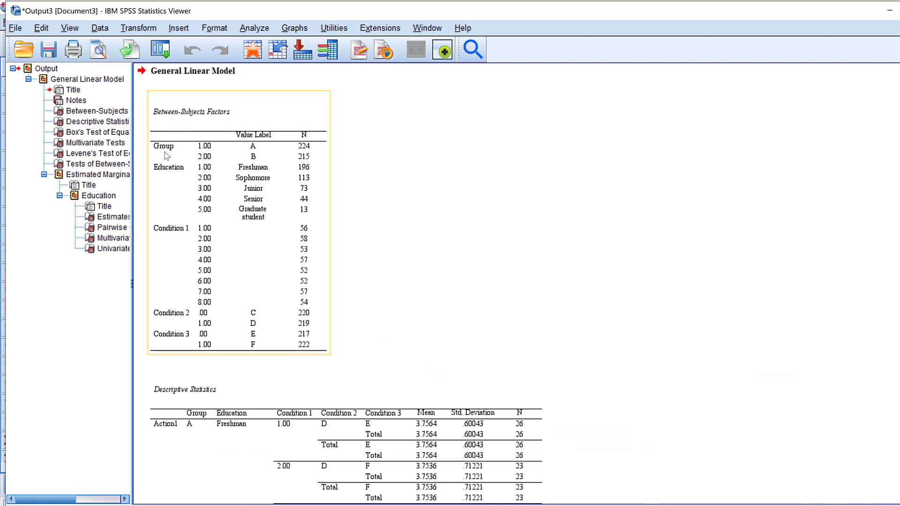
{"action": "mouse_move", "coordinate": [166, 241]}
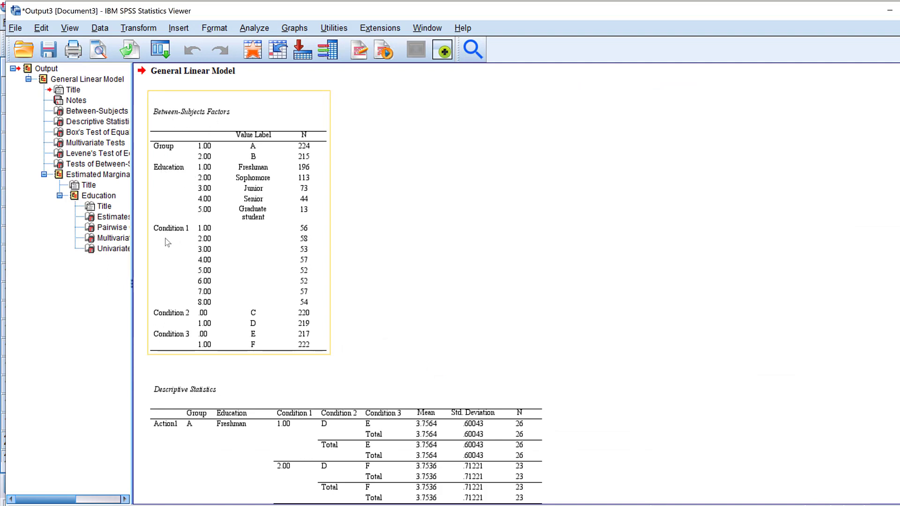
{"action": "mouse_move", "coordinate": [190, 148]}
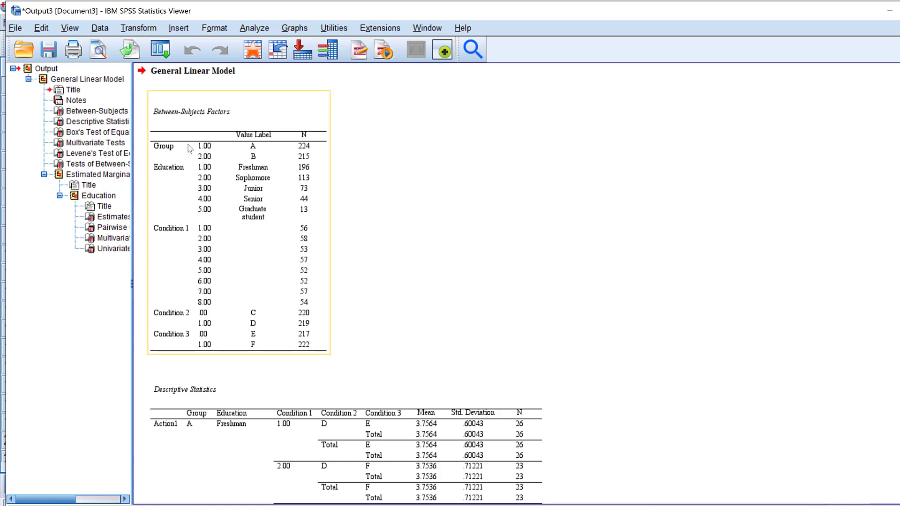
{"action": "mouse_move", "coordinate": [314, 128]}
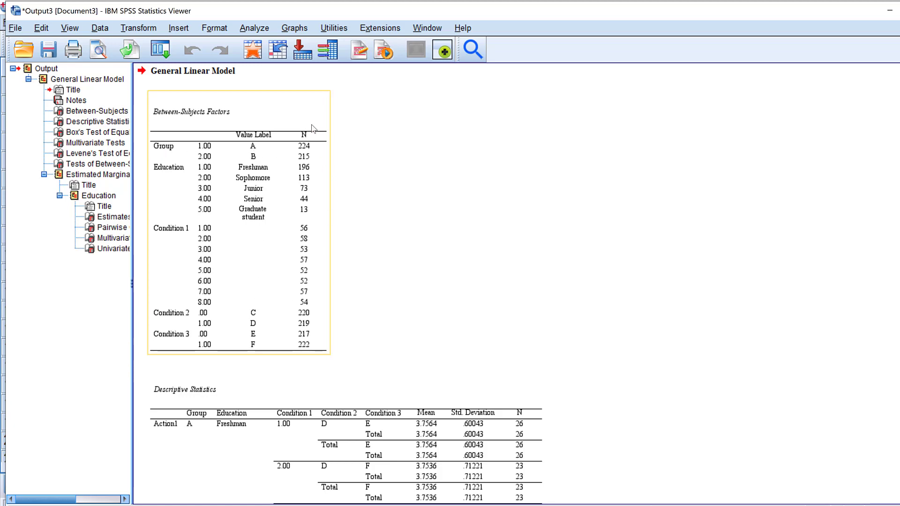
Scroll through the Descriptive Statistics table down to the Multivariate Tests table
{"action": "scroll", "scroll_direction": "down", "scroll_amount": 3}
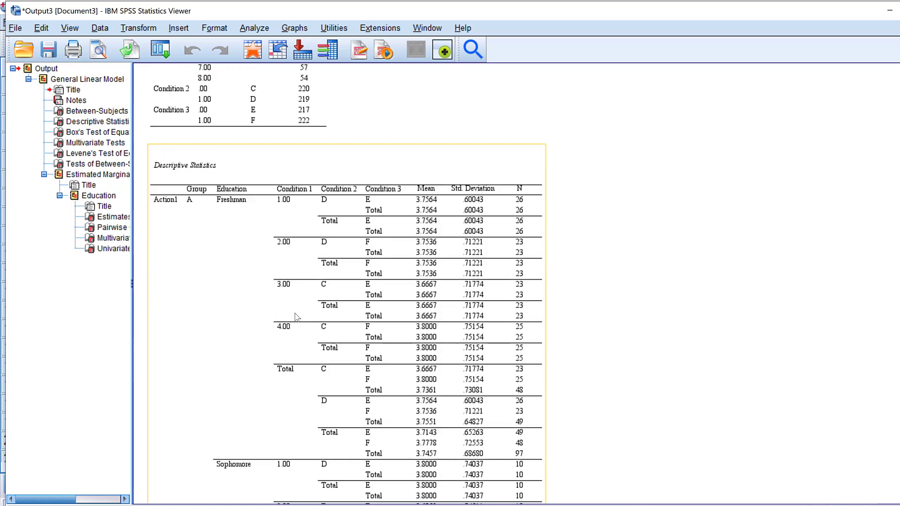
{"action": "scroll", "scroll_direction": "down", "scroll_amount": 3}
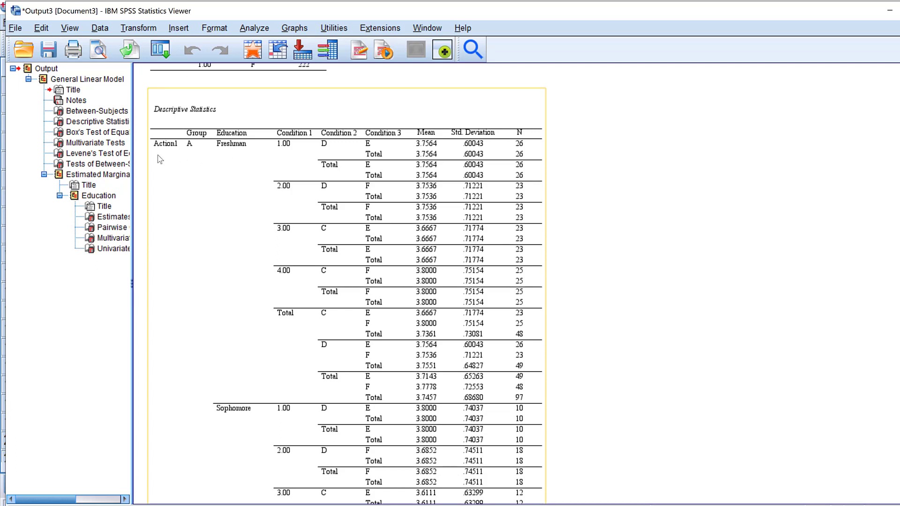
{"action": "mouse_move", "coordinate": [199, 140]}
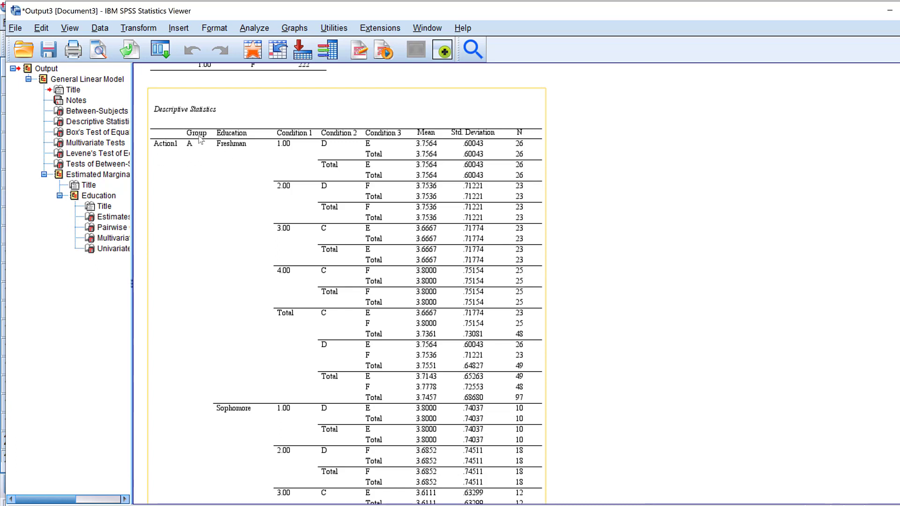
{"action": "mouse_move", "coordinate": [356, 215]}
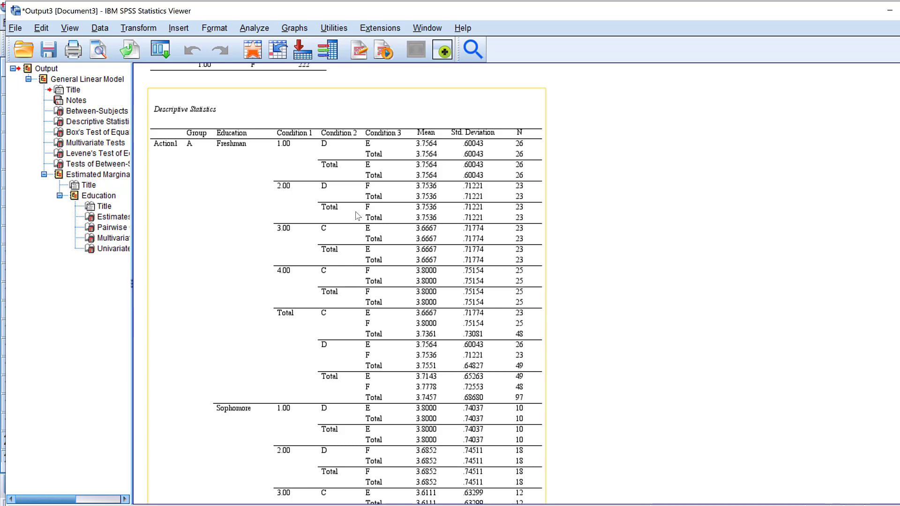
{"action": "mouse_move", "coordinate": [434, 143]}
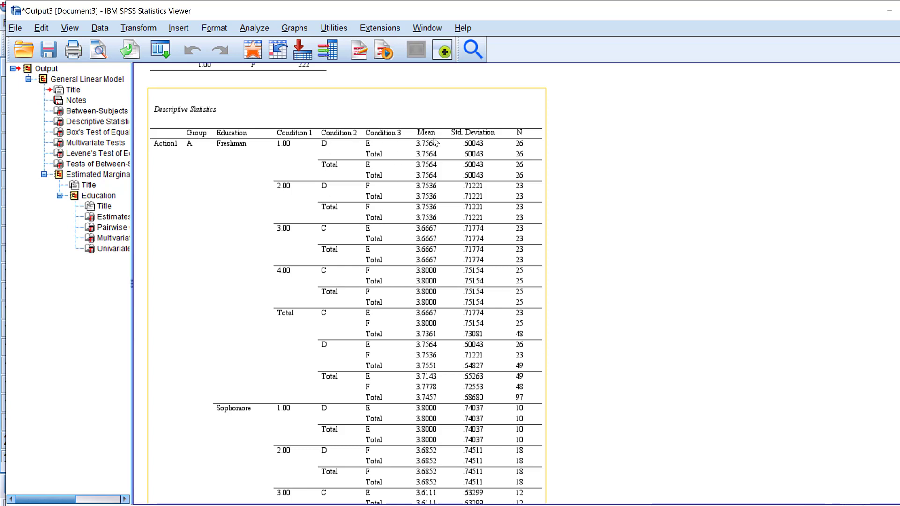
{"action": "mouse_move", "coordinate": [544, 244]}
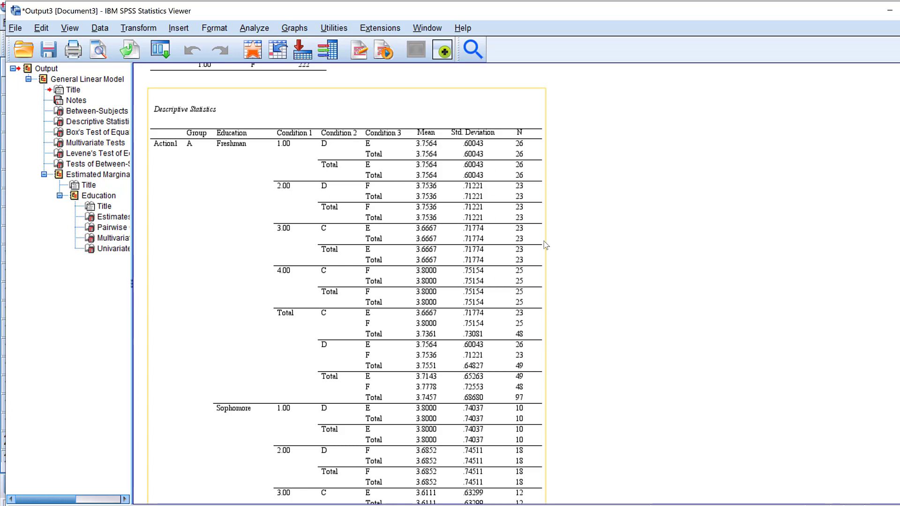
{"action": "scroll", "scroll_direction": "down", "scroll_amount": 3}
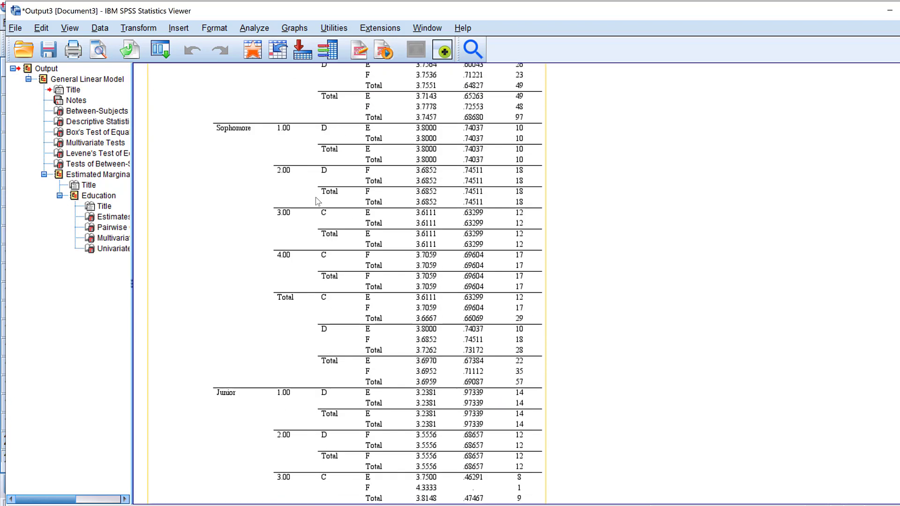
{"action": "scroll", "scroll_direction": "down", "scroll_amount": 3}
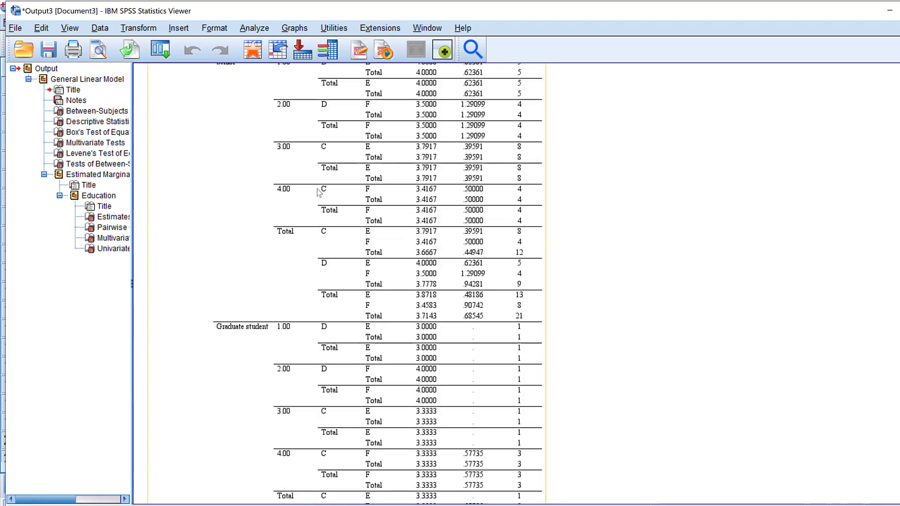
{"action": "scroll", "scroll_direction": "down", "scroll_amount": 3}
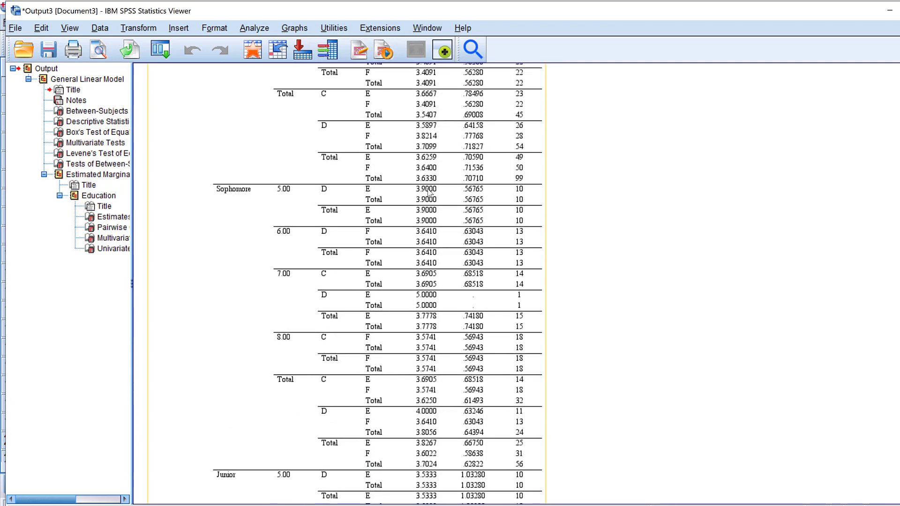
{"action": "scroll", "scroll_direction": "down", "scroll_amount": 3}
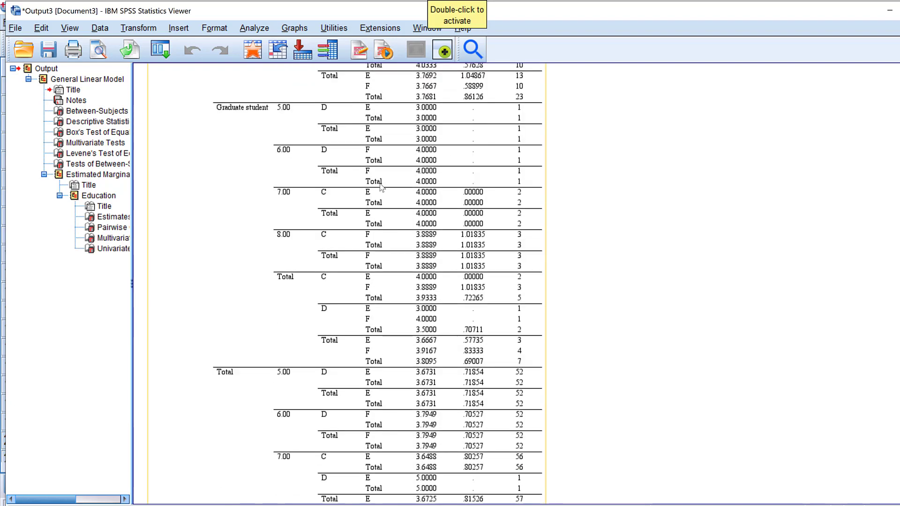
{"action": "scroll", "scroll_direction": "down", "scroll_amount": 3}
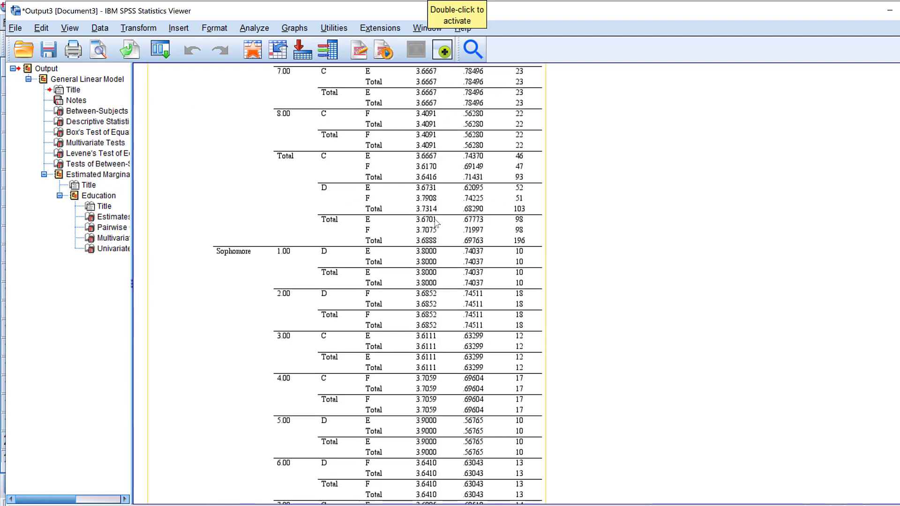
{"action": "scroll", "scroll_direction": "down", "scroll_amount": 3}
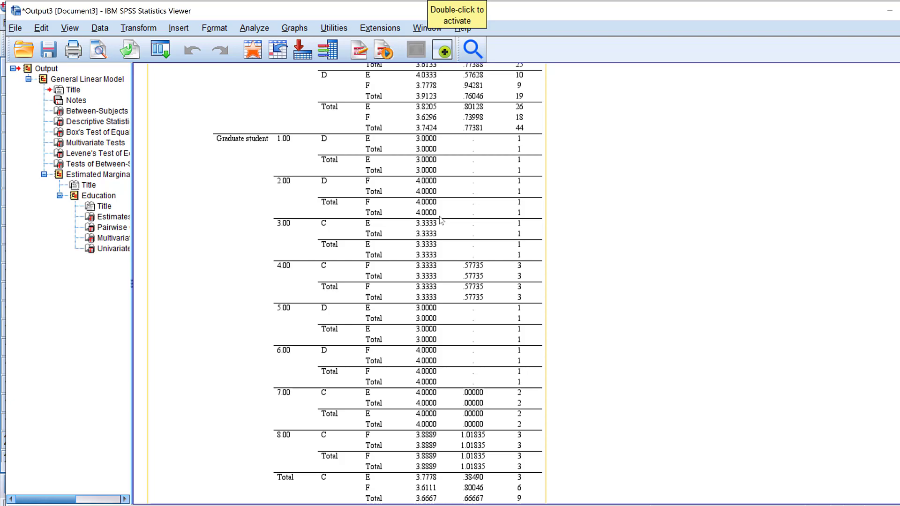
{"action": "scroll", "scroll_direction": "down", "scroll_amount": 3}
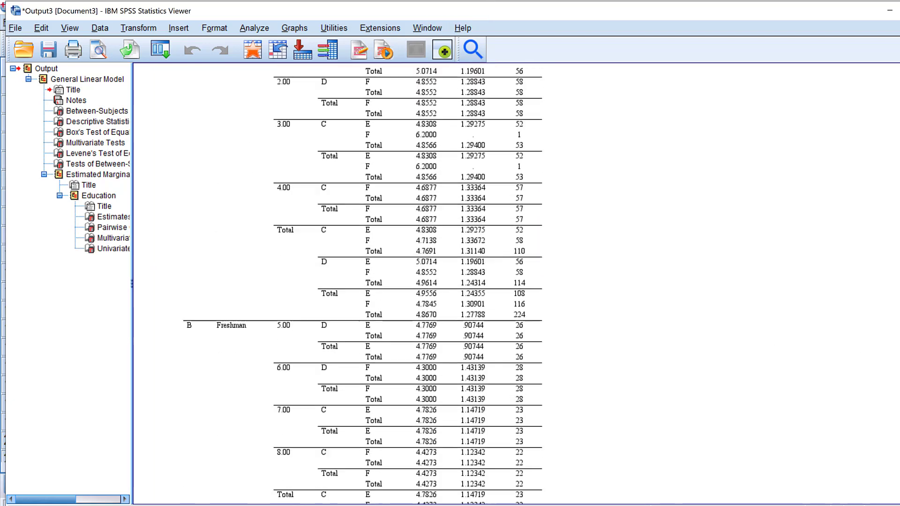
{"action": "scroll", "scroll_direction": "down", "scroll_amount": 3}
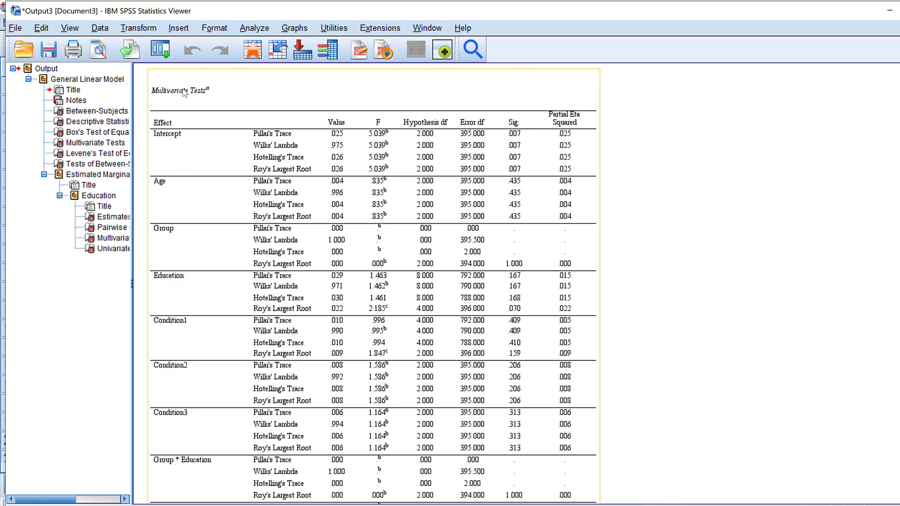
{"action": "mouse_move", "coordinate": [303, 138]}
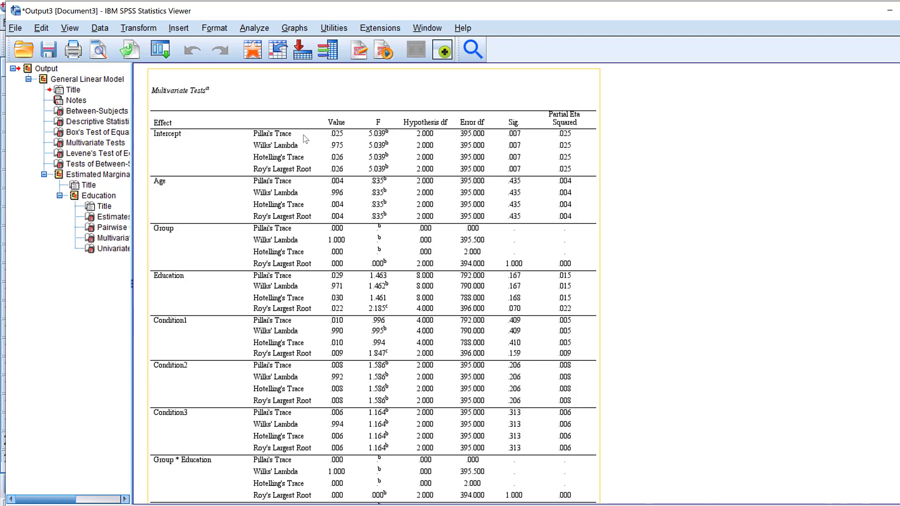
{"action": "mouse_move", "coordinate": [309, 162]}
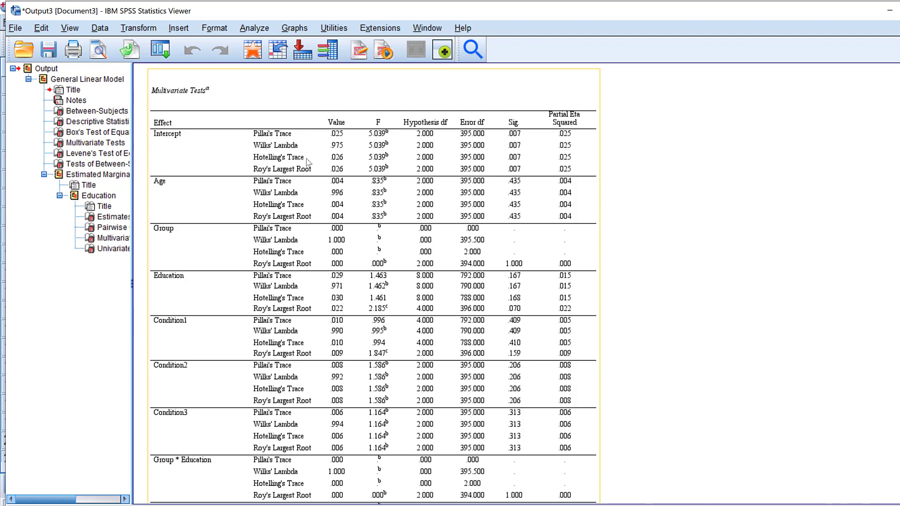
{"action": "mouse_move", "coordinate": [303, 181]}
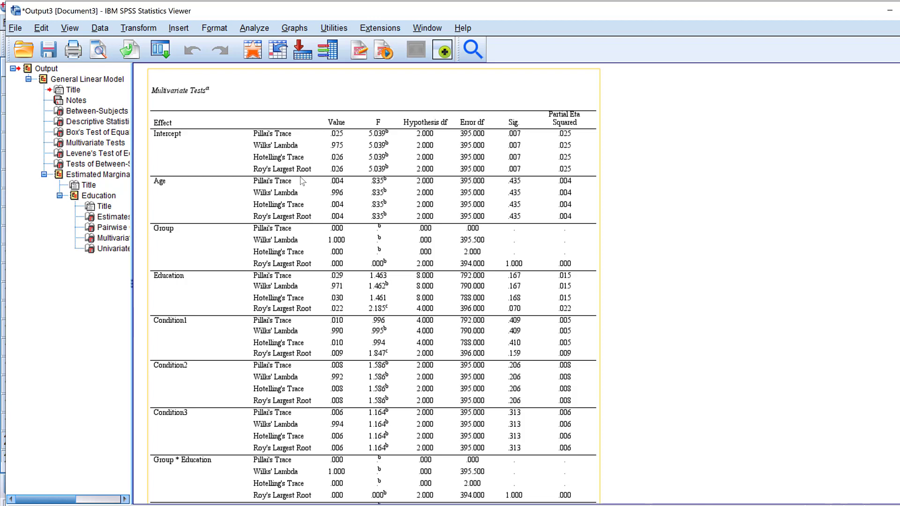
{"action": "mouse_move", "coordinate": [319, 145]}
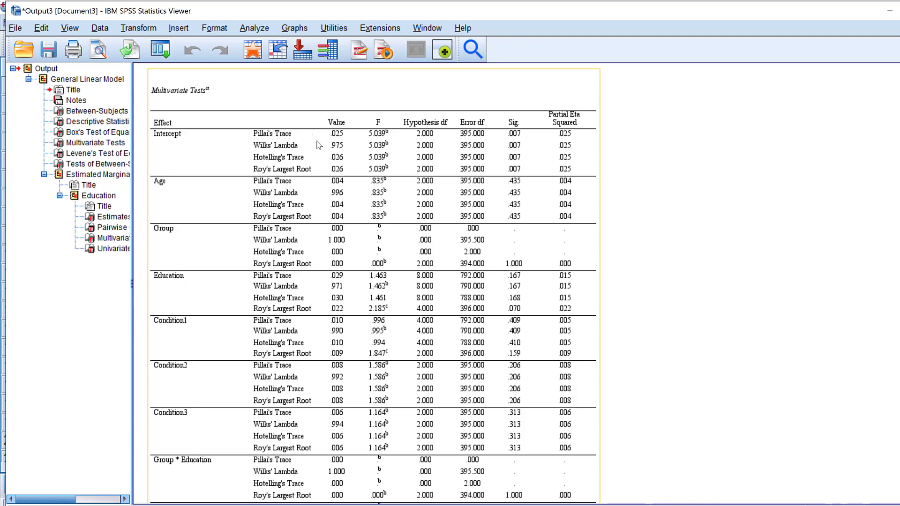
{"action": "mouse_move", "coordinate": [268, 140]}
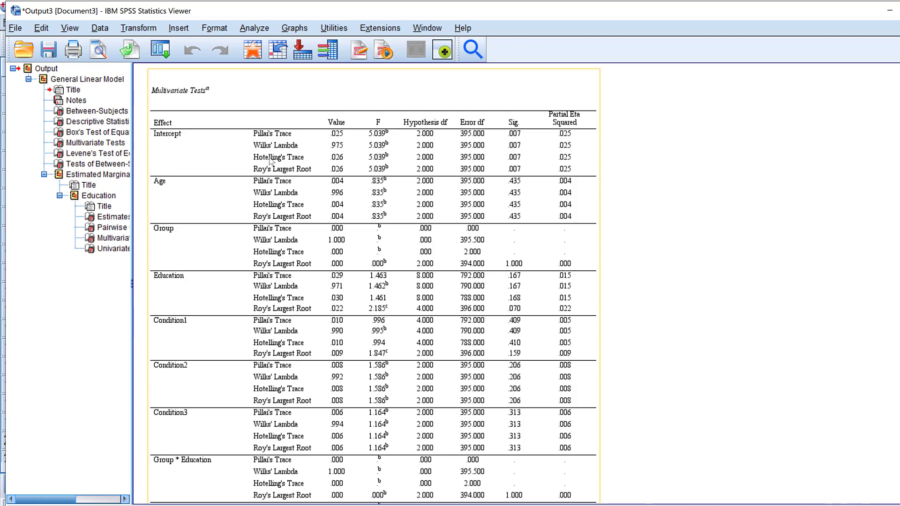
{"action": "mouse_move", "coordinate": [513, 161]}
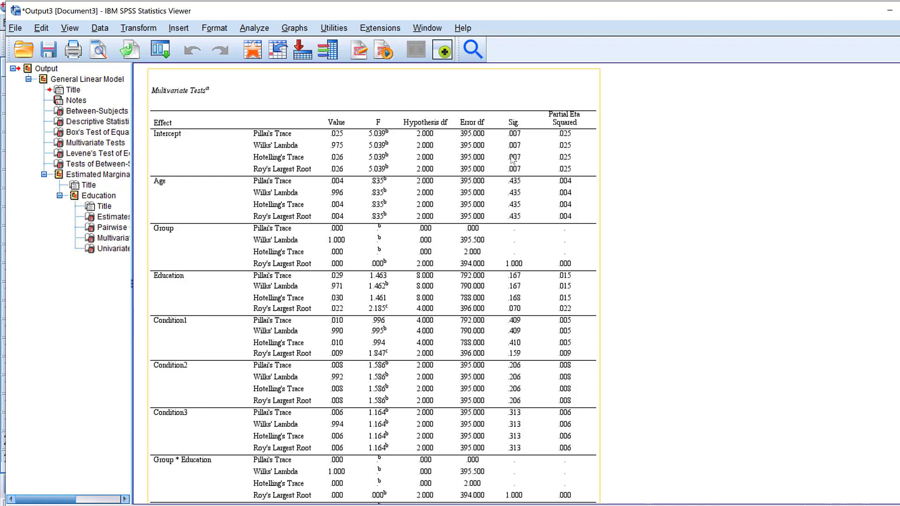
{"action": "mouse_move", "coordinate": [579, 260]}
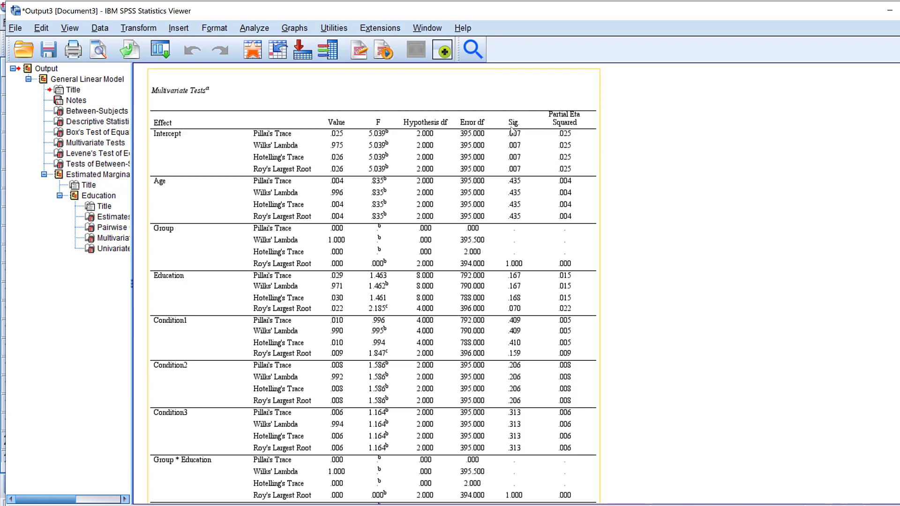
{"action": "mouse_move", "coordinate": [512, 217]}
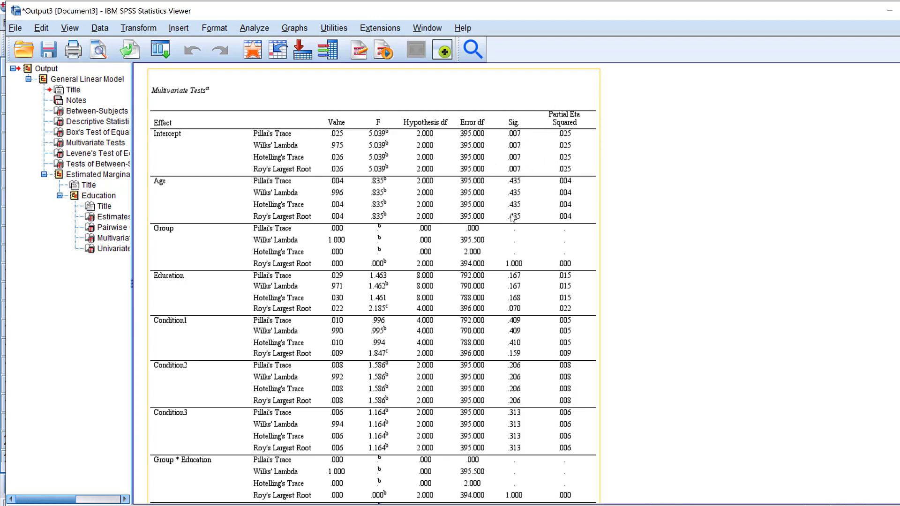
Scroll through the Multivariate Tests effects and footnotes down to Levene's Test
{"action": "scroll", "scroll_direction": "down", "scroll_amount": 3}
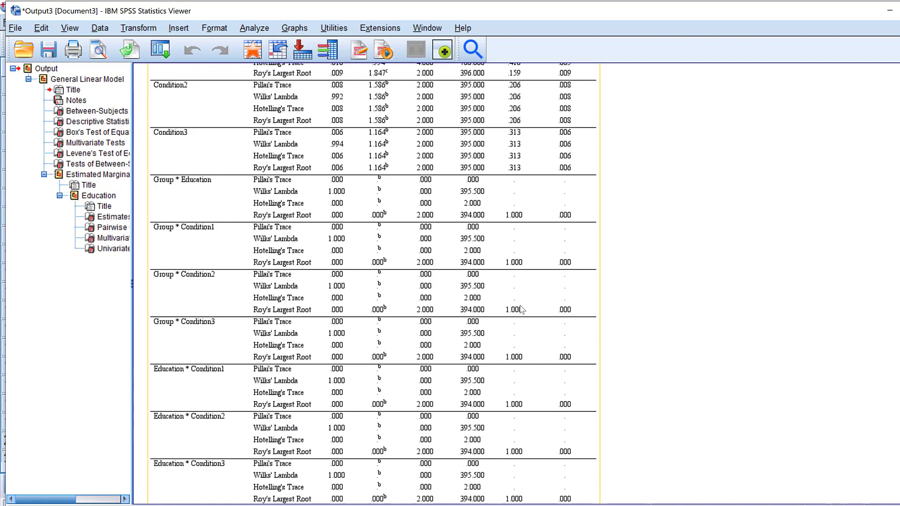
{"action": "scroll", "scroll_direction": "down", "scroll_amount": 3}
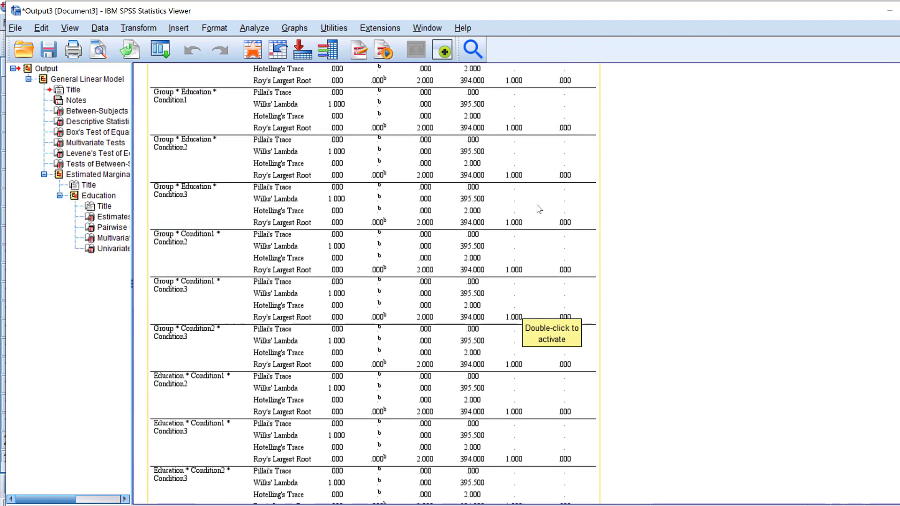
{"action": "scroll", "scroll_direction": "up", "scroll_amount": 3}
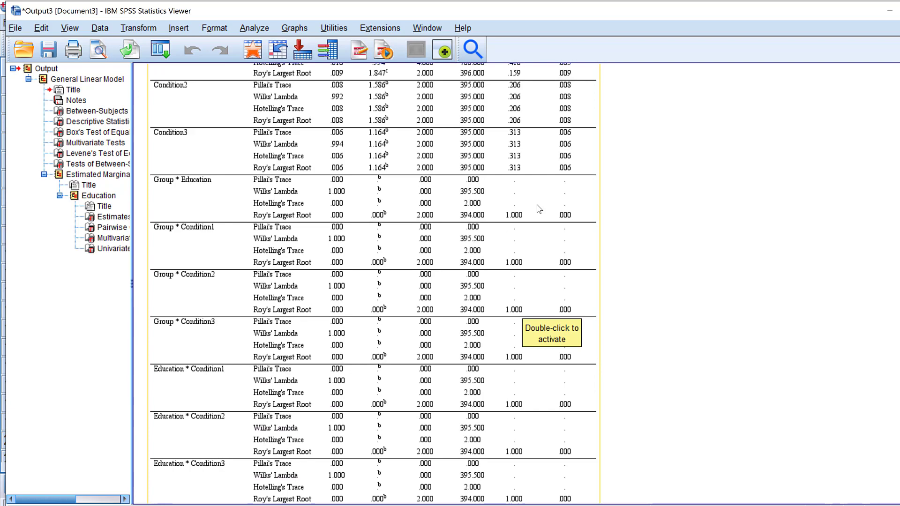
{"action": "scroll", "scroll_direction": "down", "scroll_amount": 3}
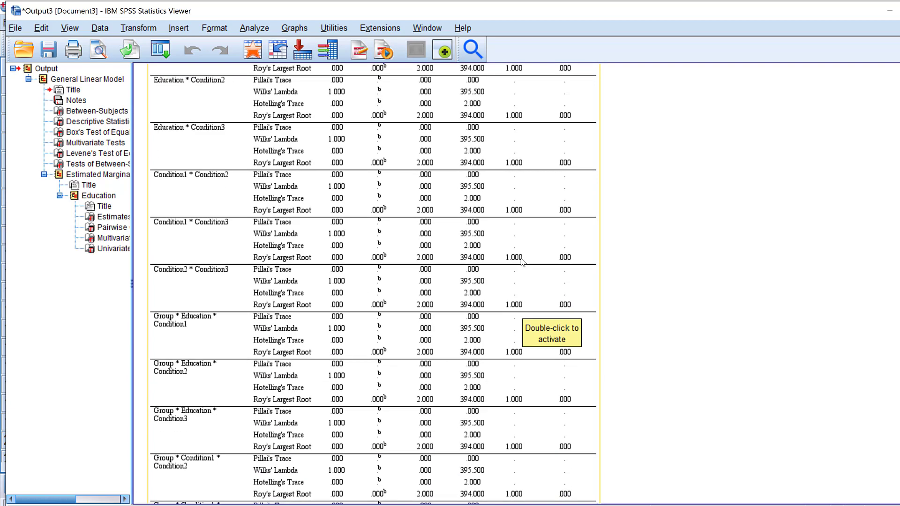
{"action": "scroll", "scroll_direction": "down", "scroll_amount": 3}
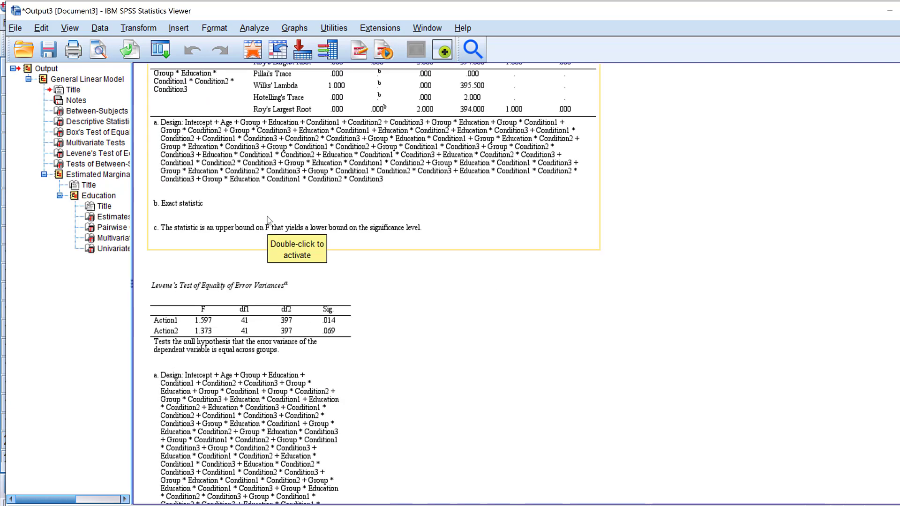
{"action": "scroll", "scroll_direction": "down", "scroll_amount": 3}
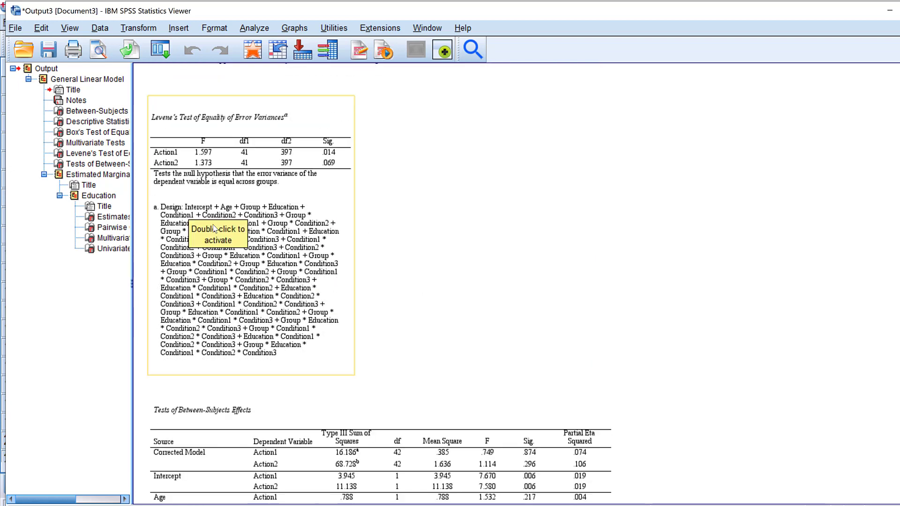
{"action": "mouse_move", "coordinate": [262, 122]}
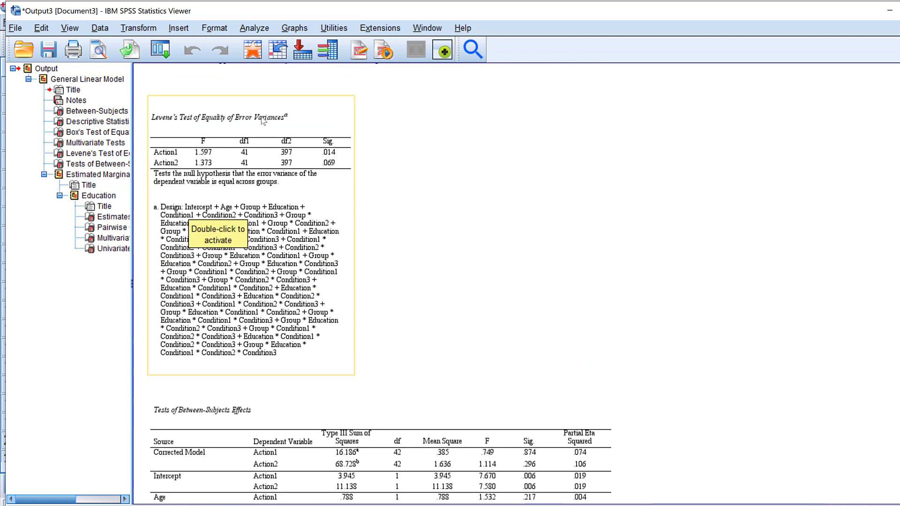
{"action": "mouse_move", "coordinate": [314, 163]}
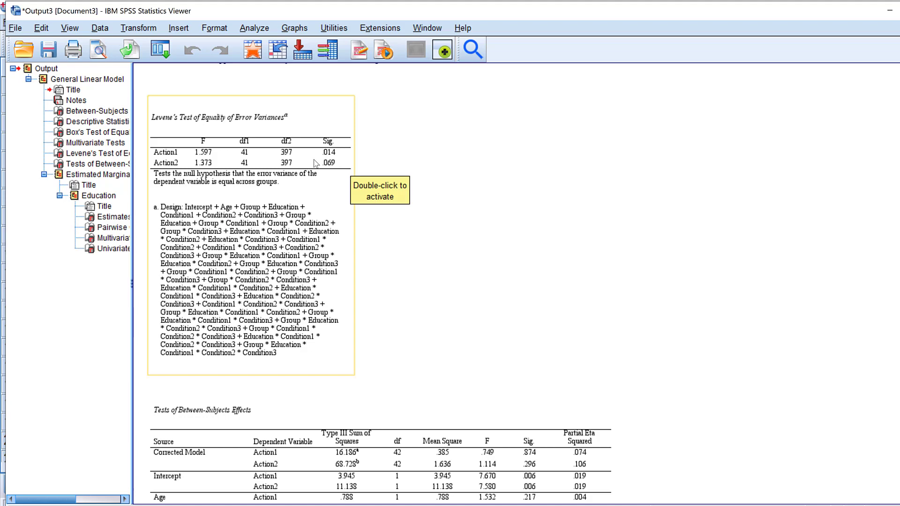
{"action": "mouse_move", "coordinate": [356, 154]}
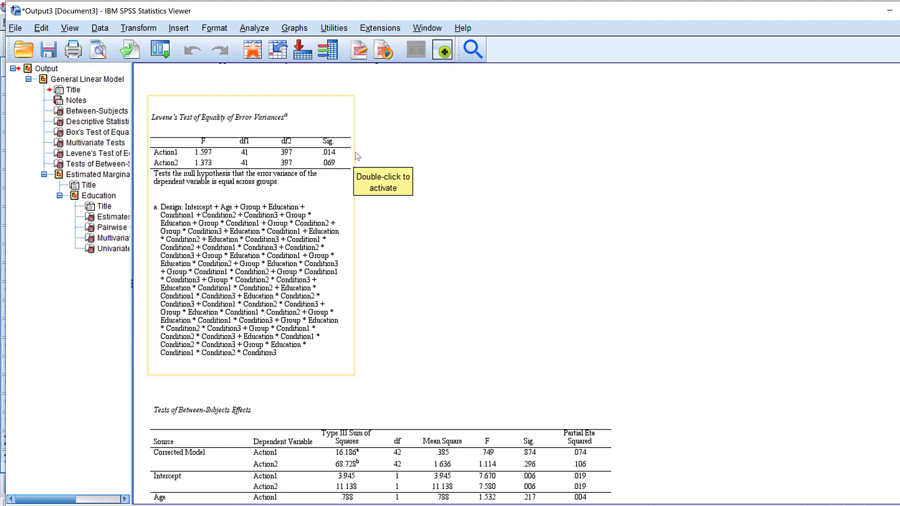
{"action": "mouse_move", "coordinate": [343, 153]}
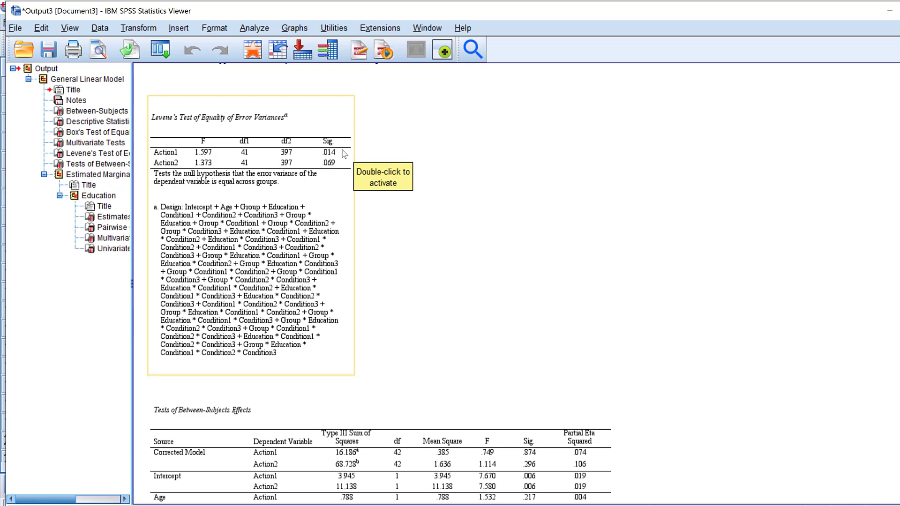
{"action": "mouse_move", "coordinate": [341, 160]}
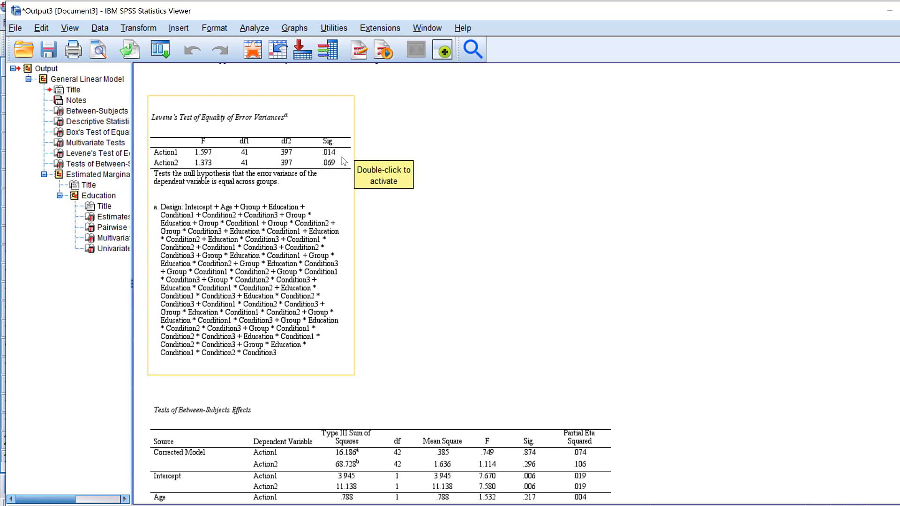
{"action": "mouse_move", "coordinate": [354, 162]}
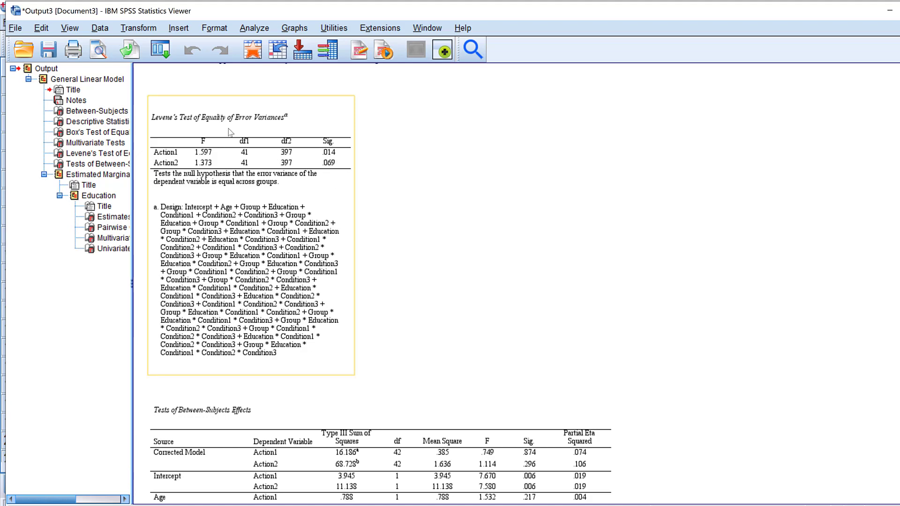
{"action": "scroll", "scroll_direction": "down", "scroll_amount": 3}
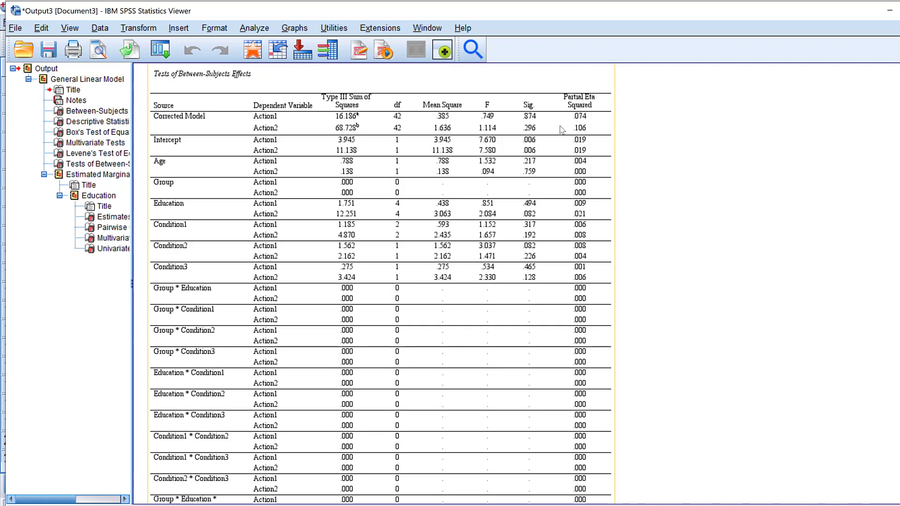
{"action": "mouse_move", "coordinate": [526, 156]}
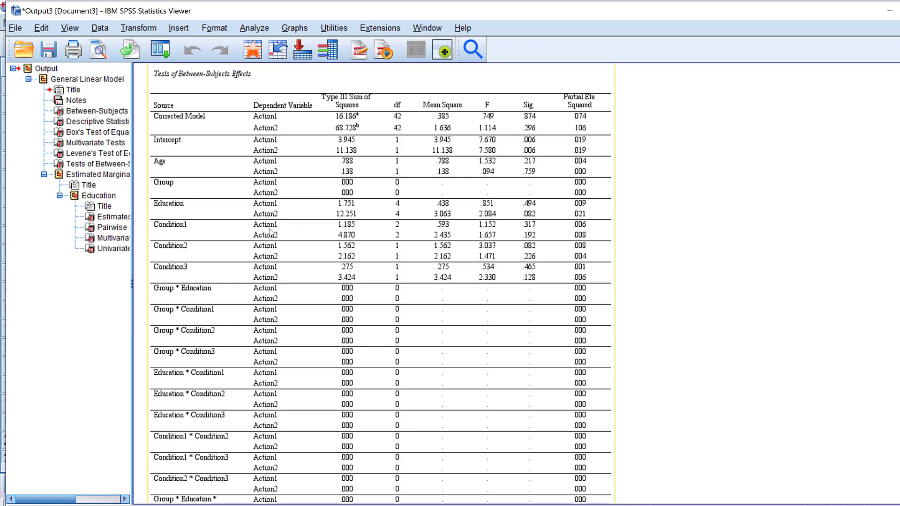
{"action": "mouse_move", "coordinate": [170, 256]}
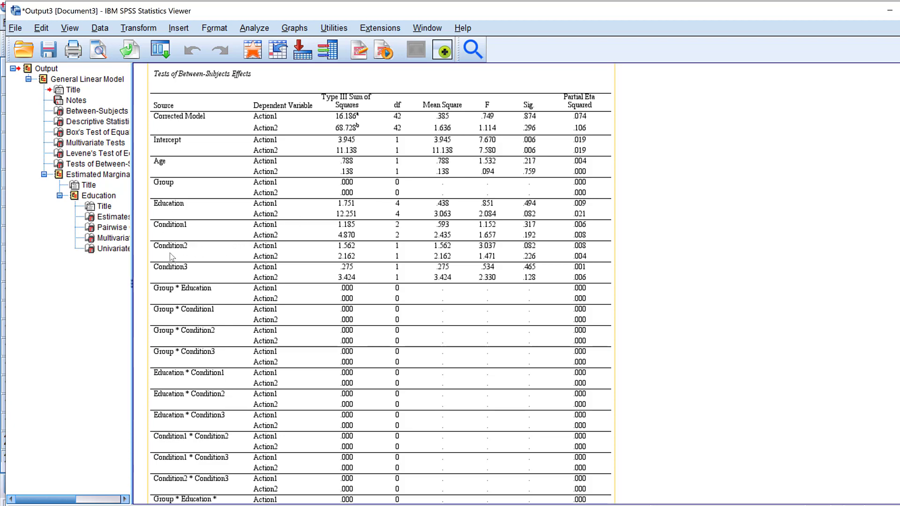
{"action": "mouse_move", "coordinate": [156, 135]}
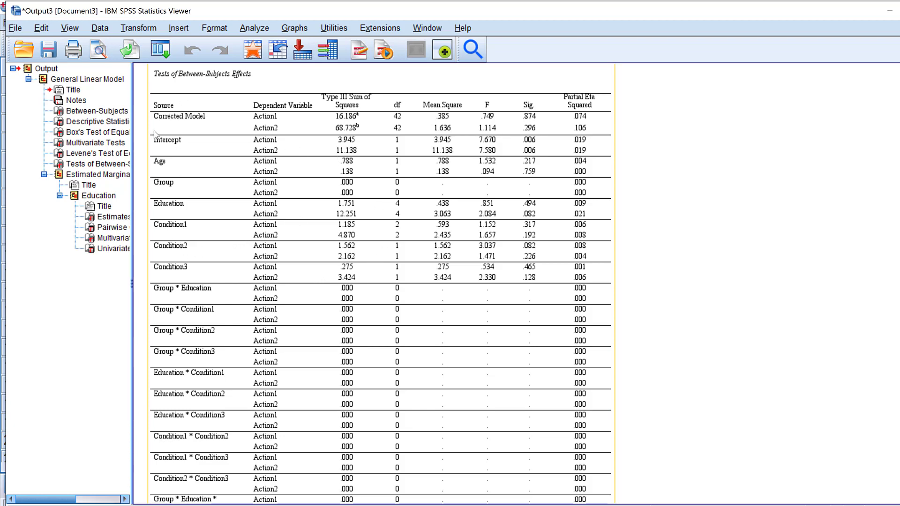
{"action": "mouse_move", "coordinate": [209, 227]}
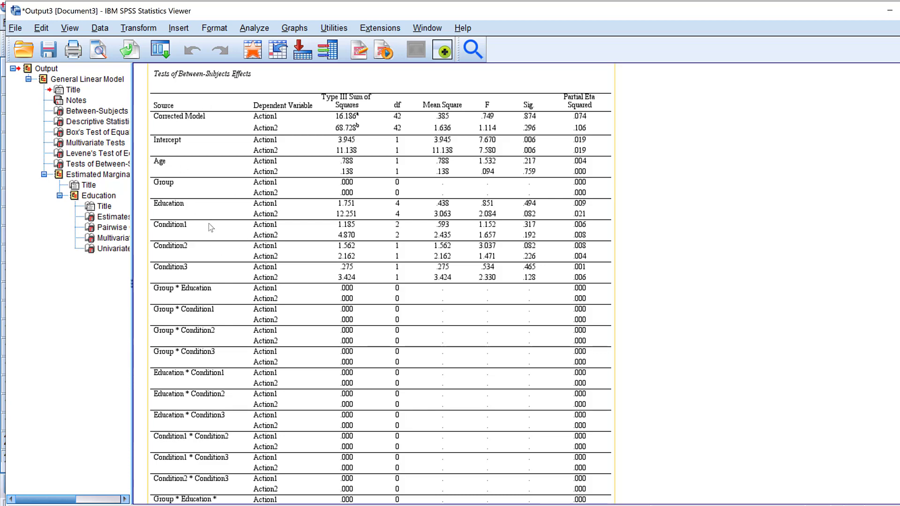
Scroll to the Error, Total and R Squared rows ending the Between-Subjects Effects table
{"action": "scroll", "scroll_direction": "down", "scroll_amount": 3}
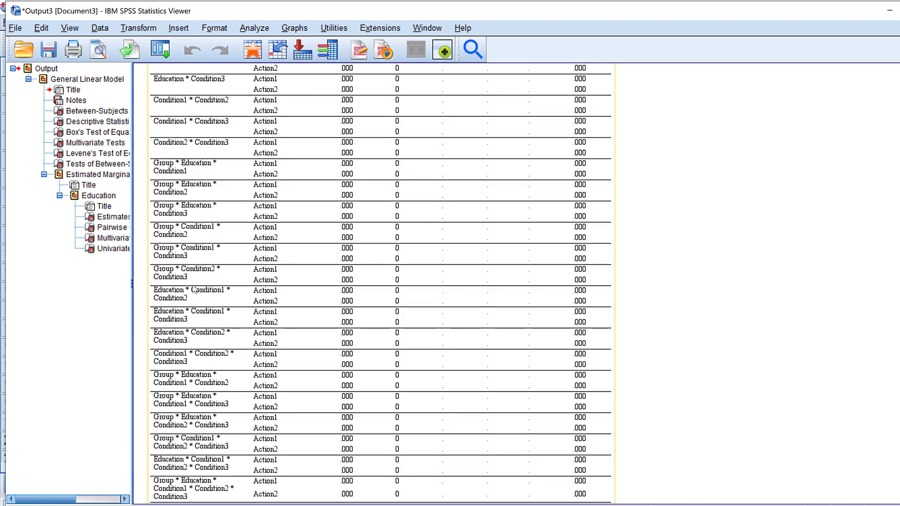
{"action": "scroll", "scroll_direction": "down", "scroll_amount": 3}
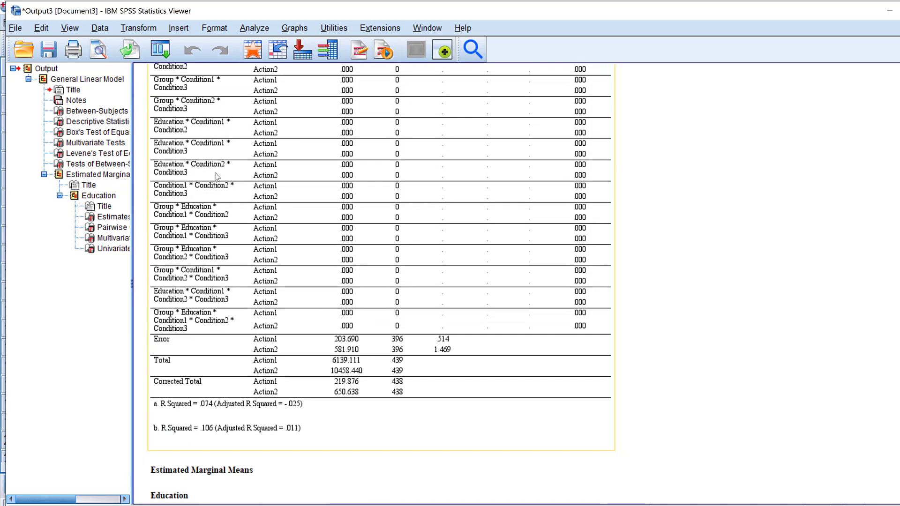
Scroll to the Estimated Marginal Means estimates table for Education
{"action": "scroll", "scroll_direction": "down", "scroll_amount": 3}
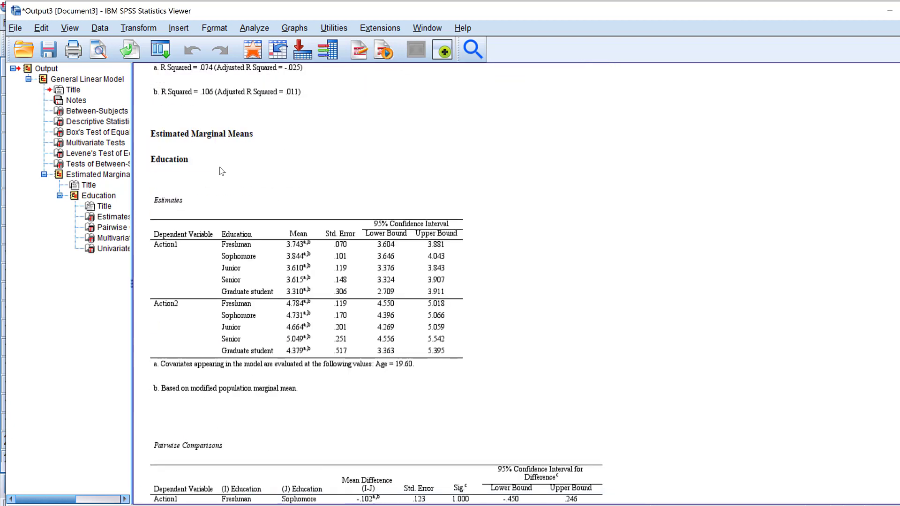
{"action": "scroll", "scroll_direction": "up", "scroll_amount": 3}
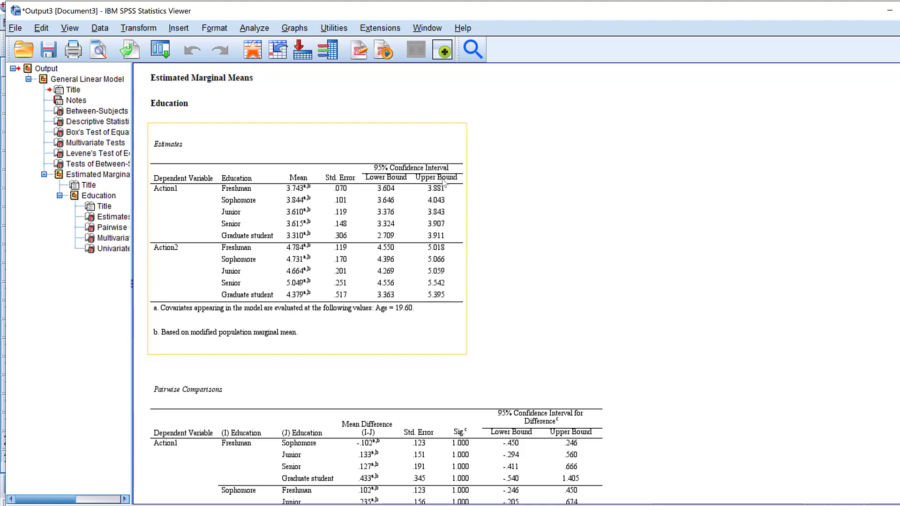
{"action": "mouse_move", "coordinate": [287, 231]}
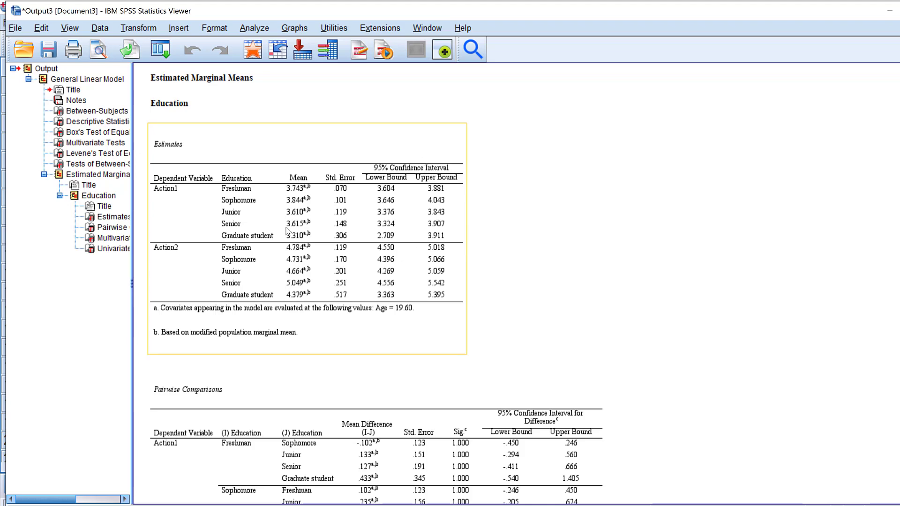
{"action": "mouse_move", "coordinate": [220, 185]}
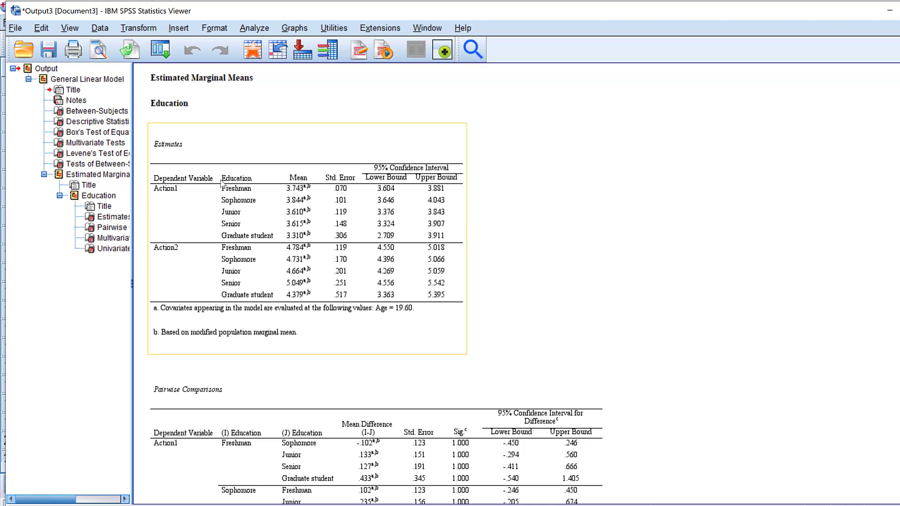
Scroll through the Education Pairwise Comparisons to the Bonferroni adjustment footnote
{"action": "scroll", "scroll_direction": "down", "scroll_amount": 3}
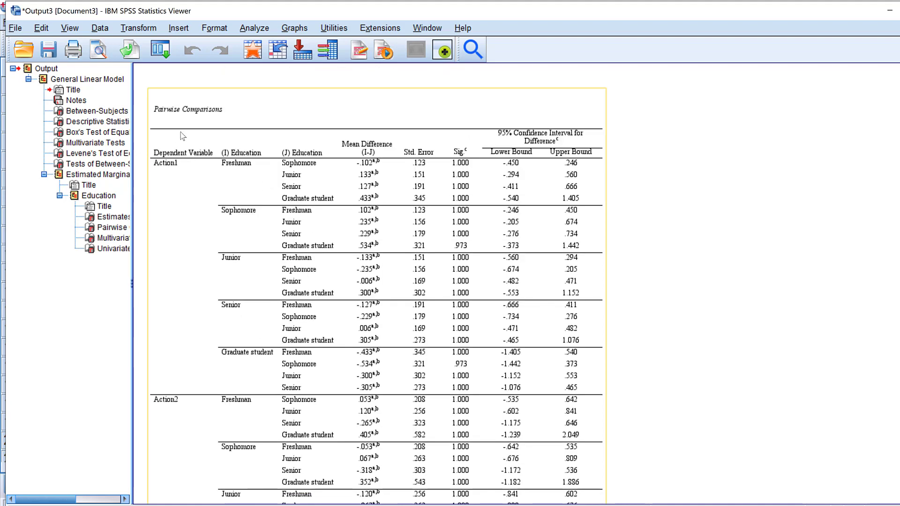
{"action": "mouse_move", "coordinate": [183, 170]}
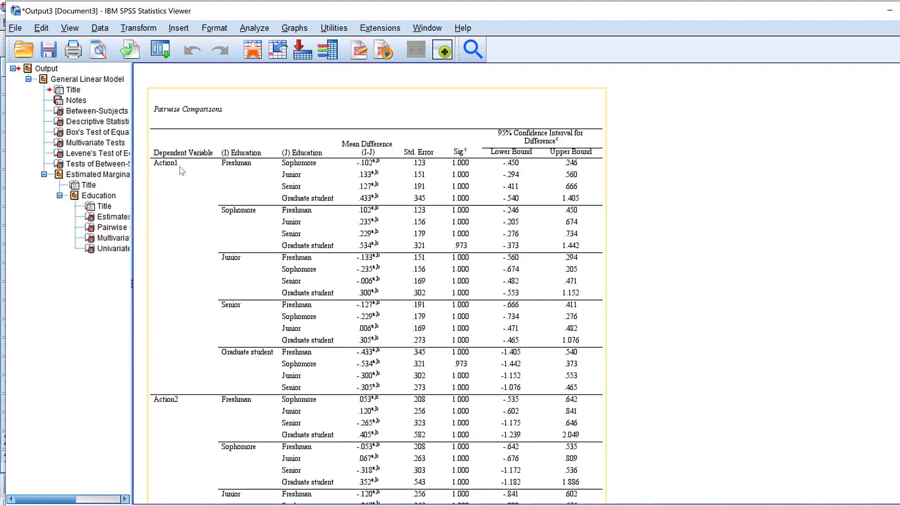
{"action": "mouse_move", "coordinate": [385, 155]}
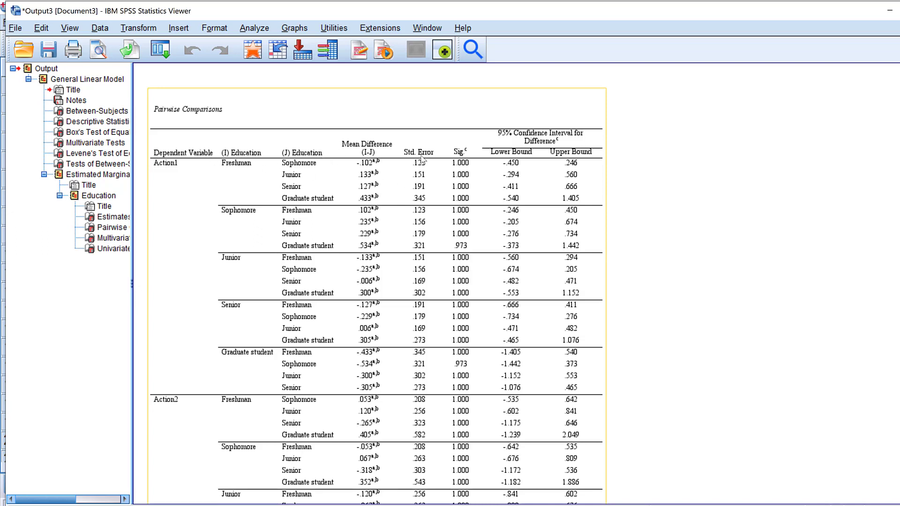
{"action": "mouse_move", "coordinate": [479, 211]}
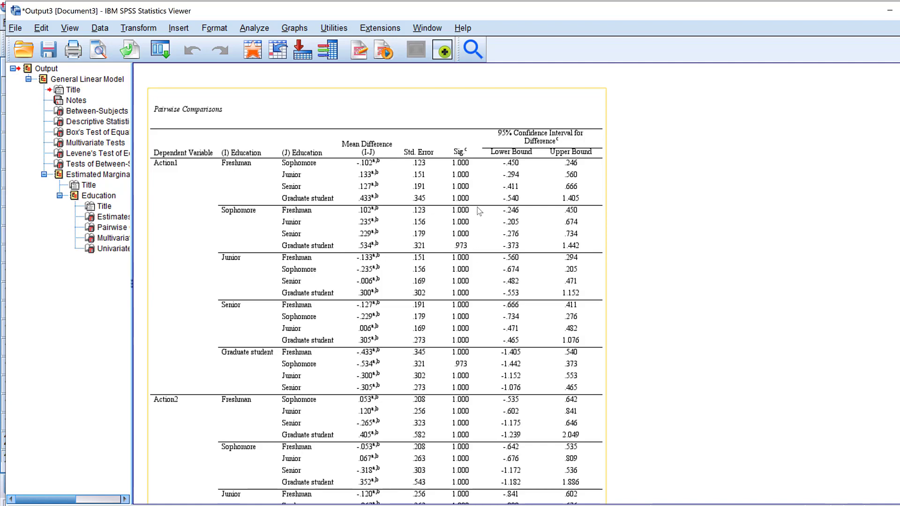
{"action": "scroll", "scroll_direction": "down", "scroll_amount": 3}
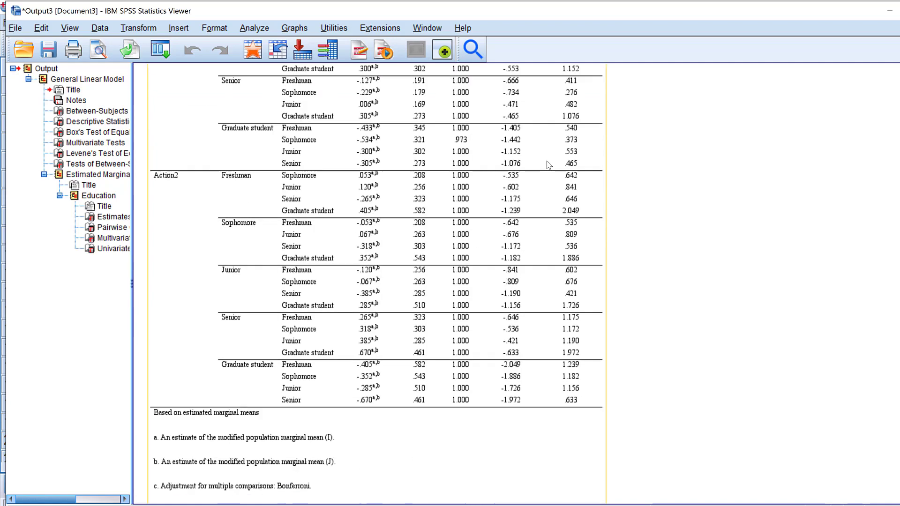
Scroll down to the Multivariate Tests and Univariate Tests (Action1, Action2) tables under Education
{"action": "scroll", "scroll_direction": "down", "scroll_amount": 3}
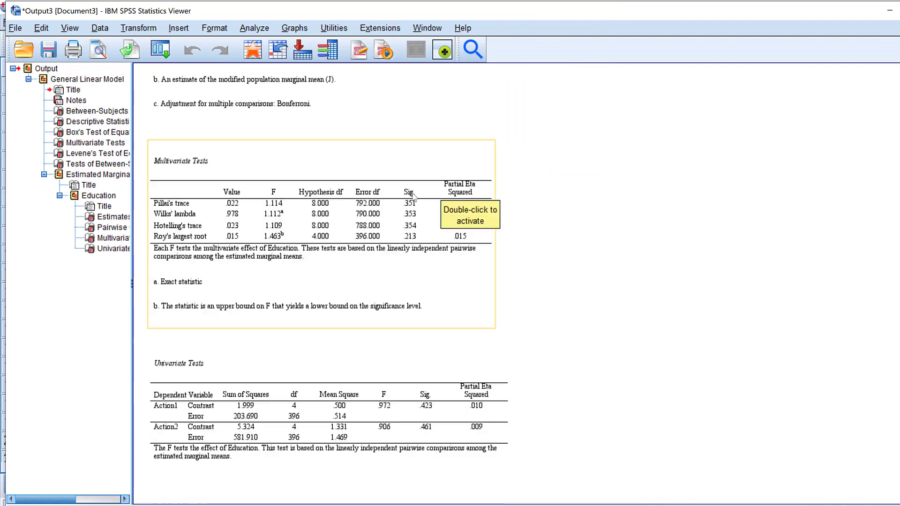
{"action": "mouse_move", "coordinate": [193, 217]}
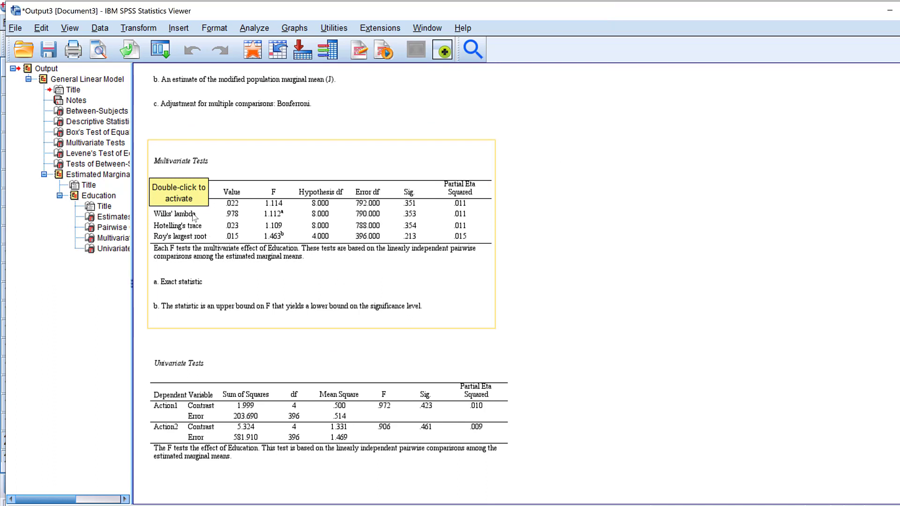
{"action": "mouse_move", "coordinate": [409, 198]}
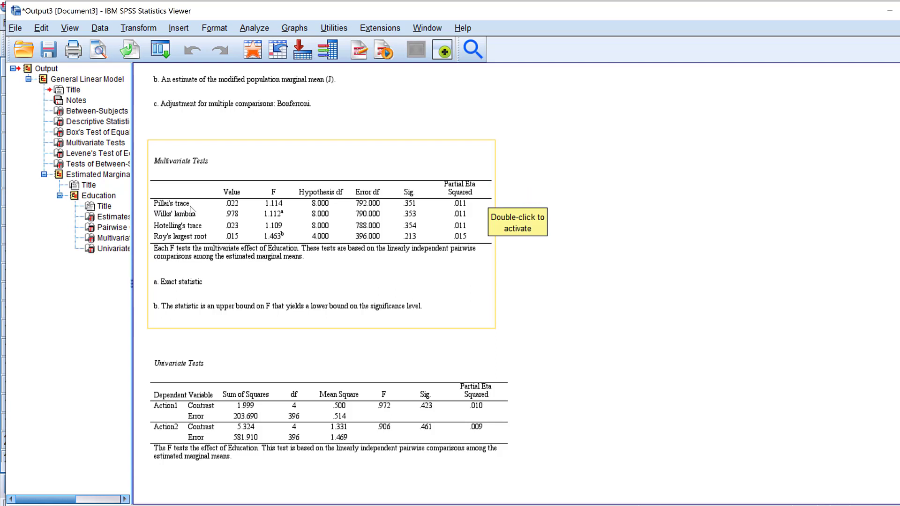
{"action": "mouse_move", "coordinate": [196, 238]}
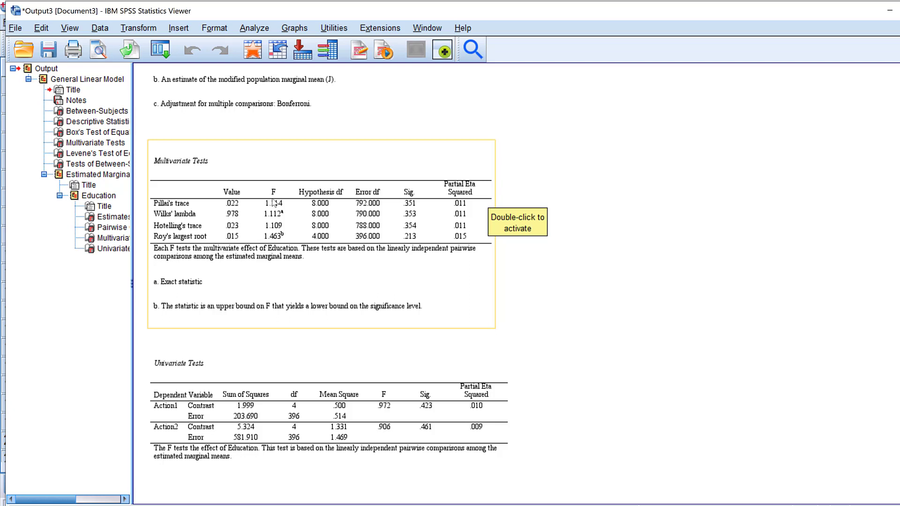
{"action": "mouse_move", "coordinate": [346, 193]}
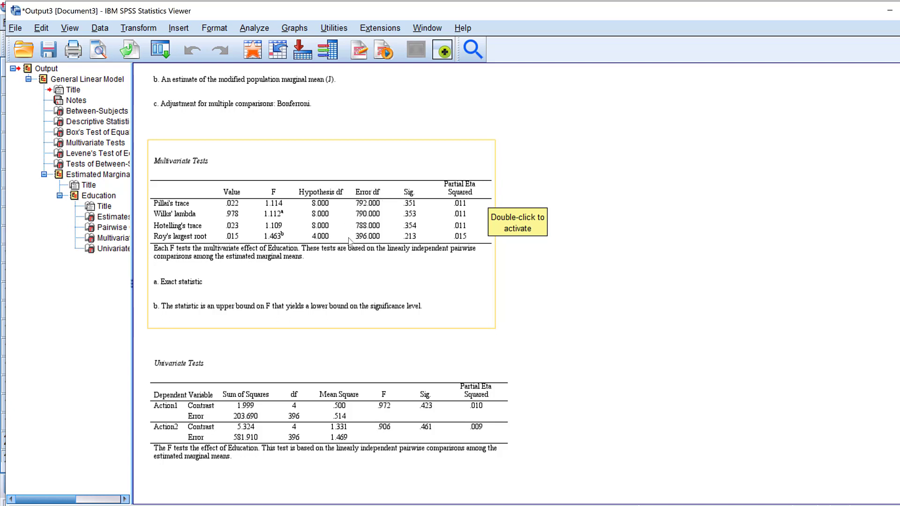
{"action": "mouse_move", "coordinate": [397, 224]}
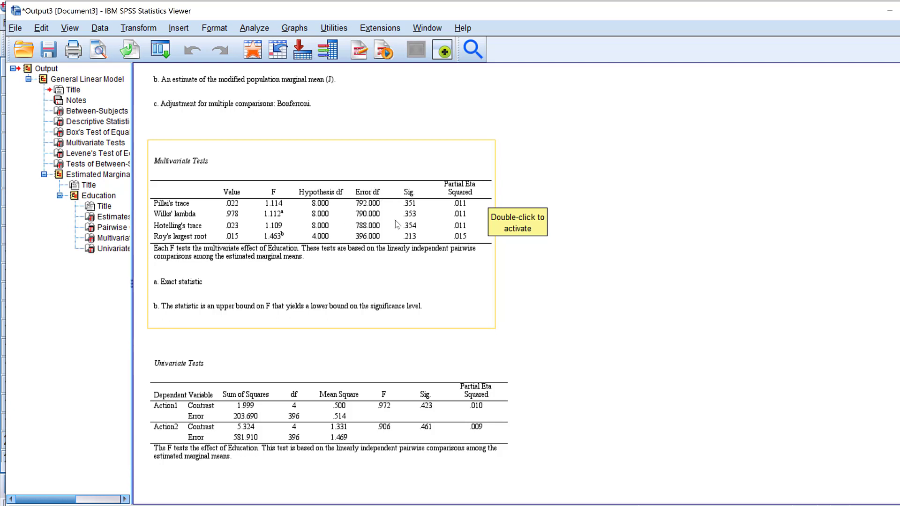
{"action": "mouse_move", "coordinate": [195, 372]}
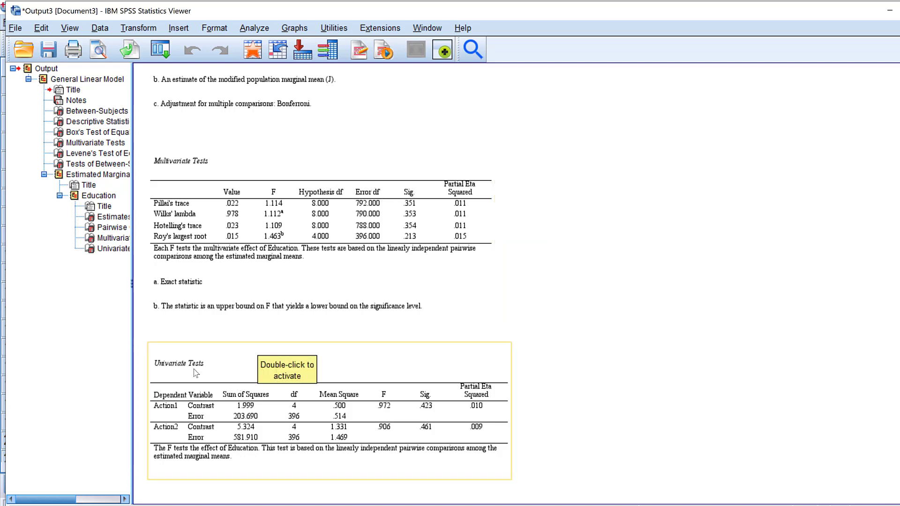
{"action": "mouse_move", "coordinate": [180, 390]}
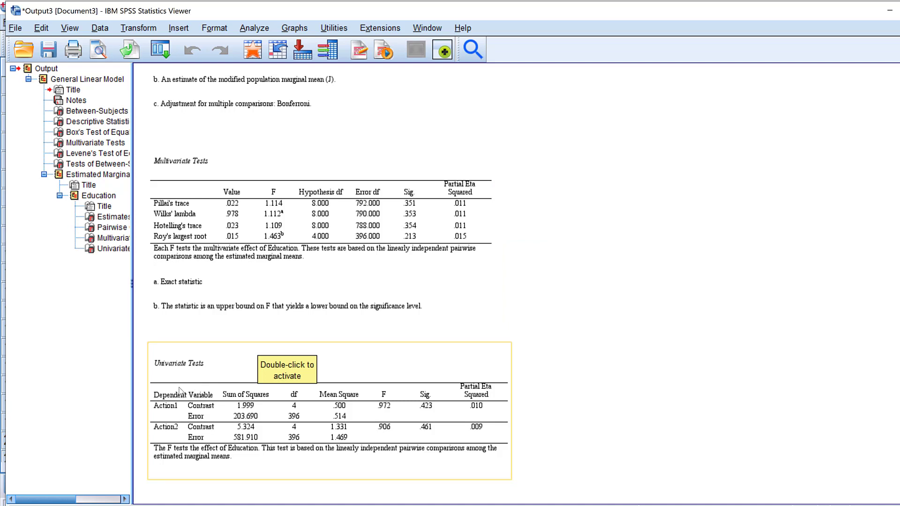
{"action": "mouse_move", "coordinate": [159, 413]}
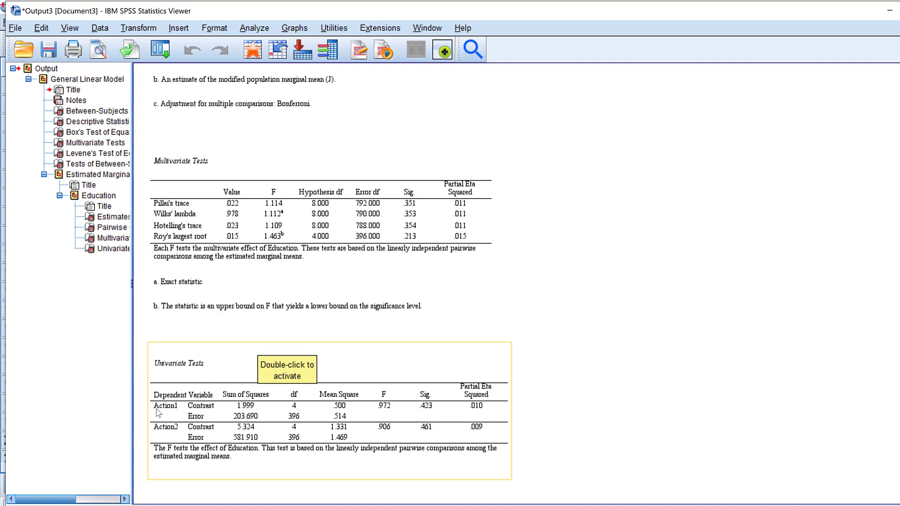
{"action": "mouse_move", "coordinate": [149, 413]}
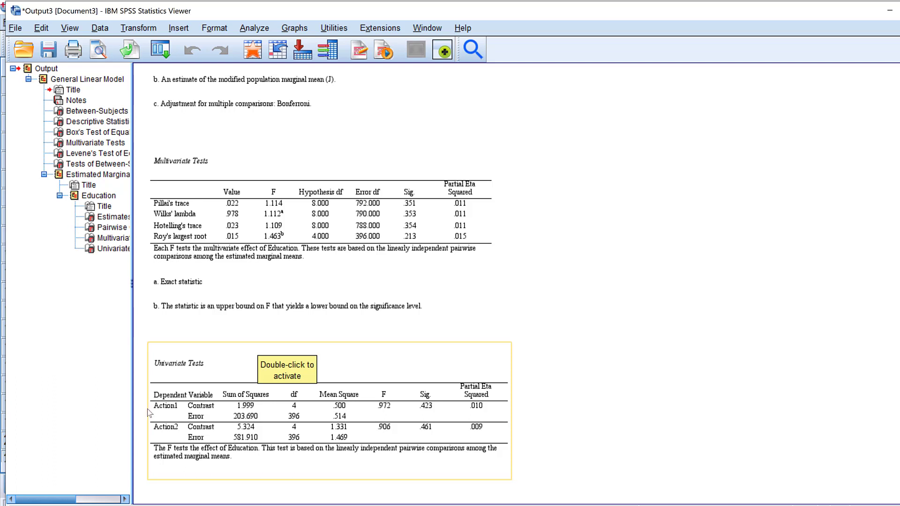
{"action": "mouse_move", "coordinate": [176, 441]}
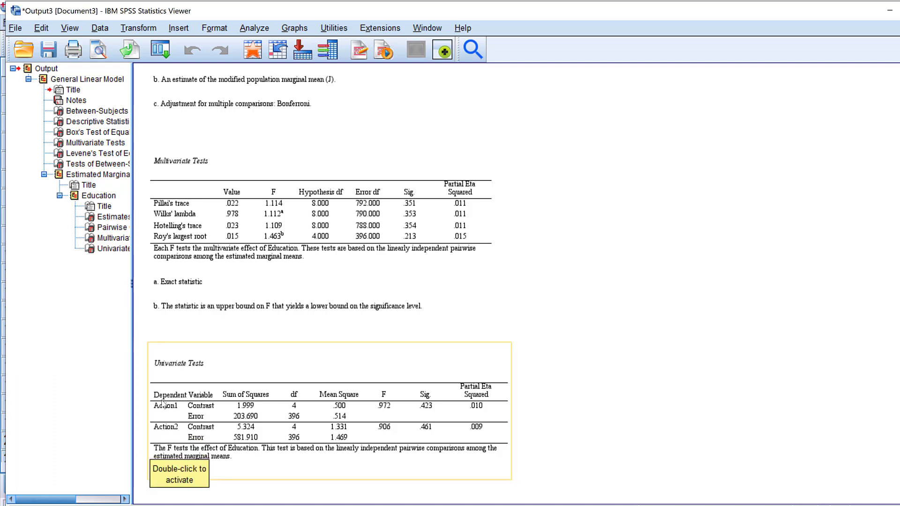
{"action": "mouse_move", "coordinate": [180, 429]}
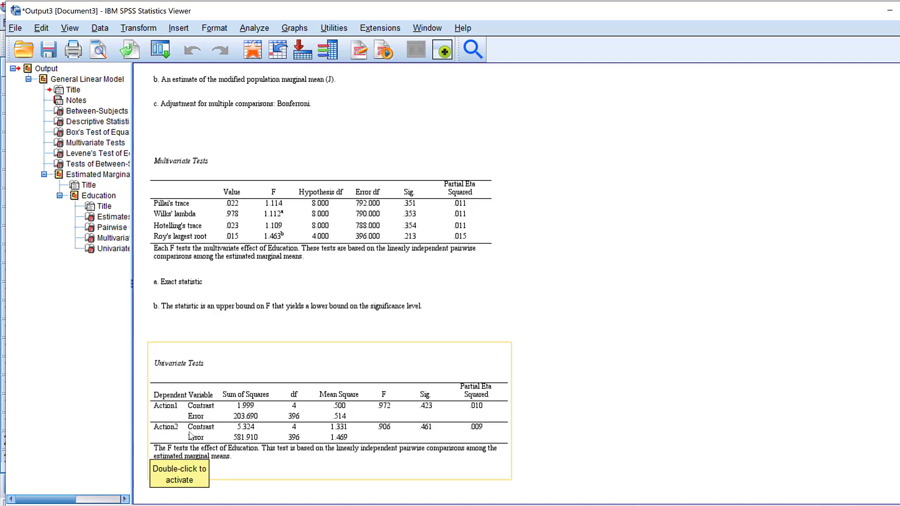
{"action": "mouse_move", "coordinate": [444, 454]}
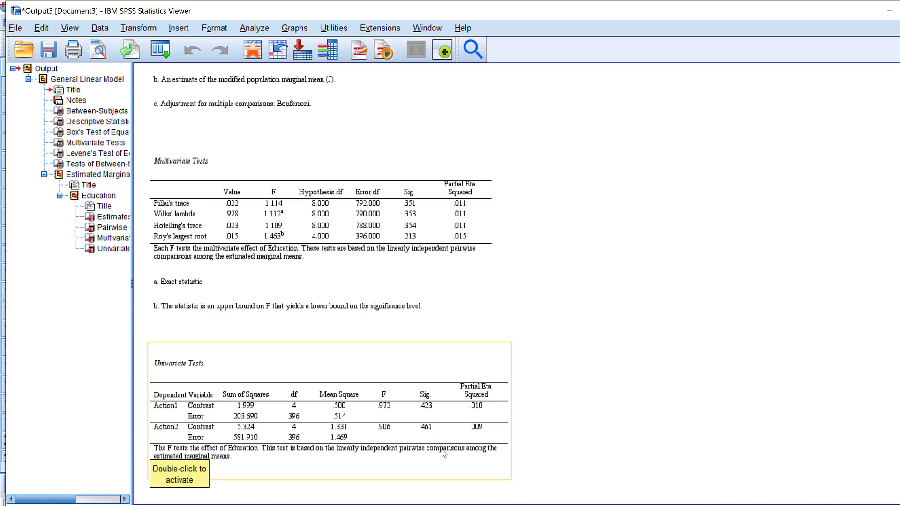
{"action": "mouse_move", "coordinate": [441, 438]}
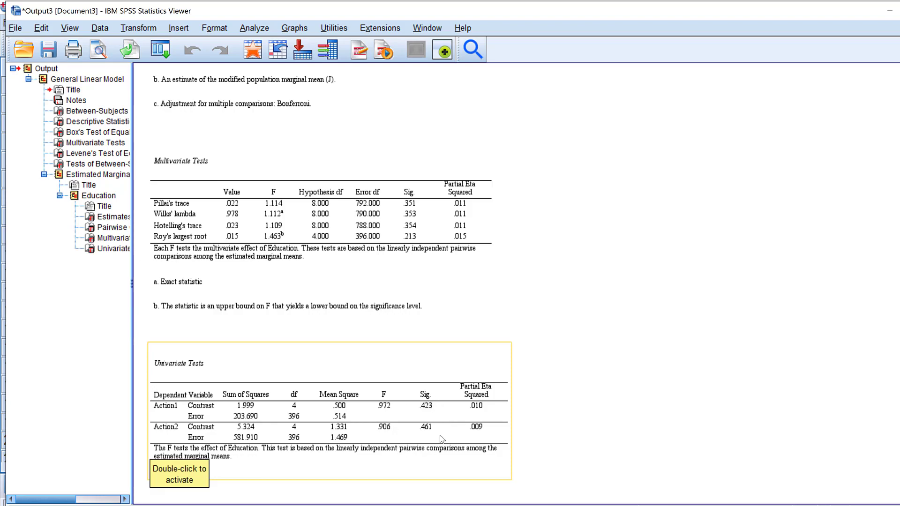
{"action": "mouse_move", "coordinate": [303, 362]}
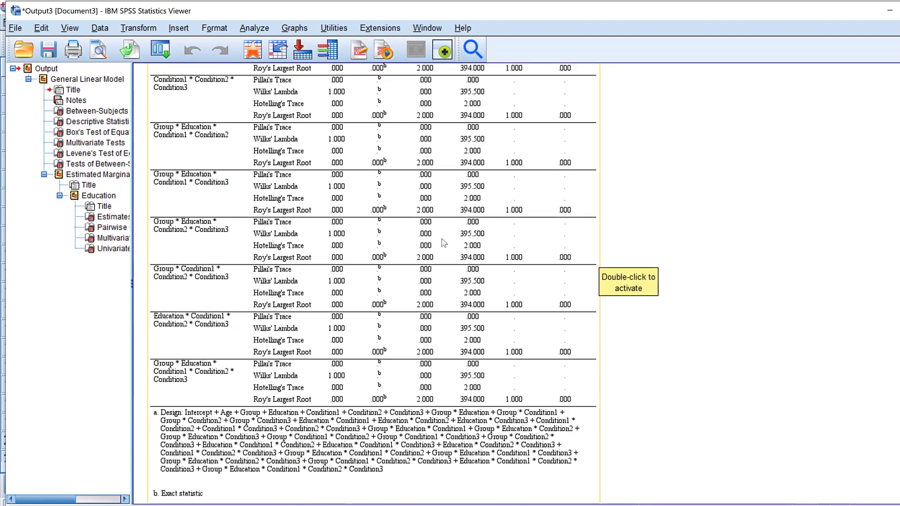
Scroll to the top of the Tests of Between-Subjects Effects table, Corrected Model through interactions
{"action": "scroll", "scroll_direction": "down", "scroll_amount": 3}
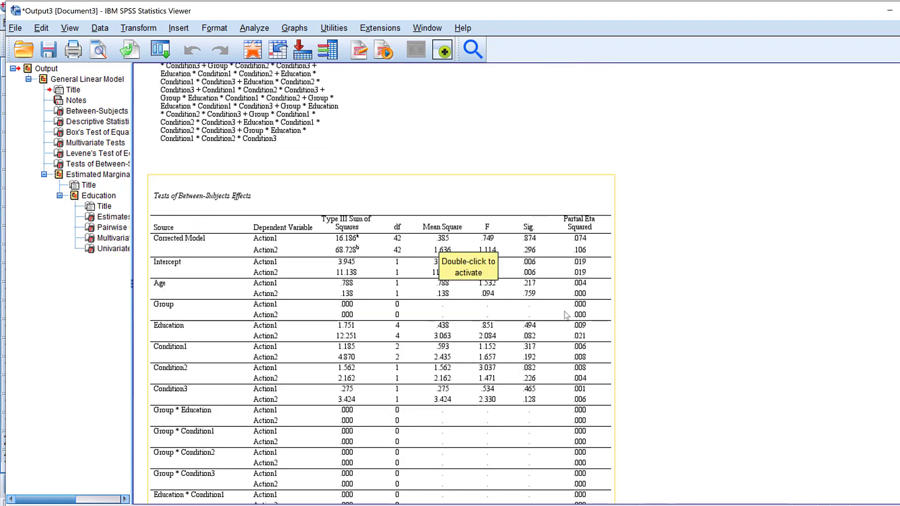
{"action": "mouse_move", "coordinate": [292, 241]}
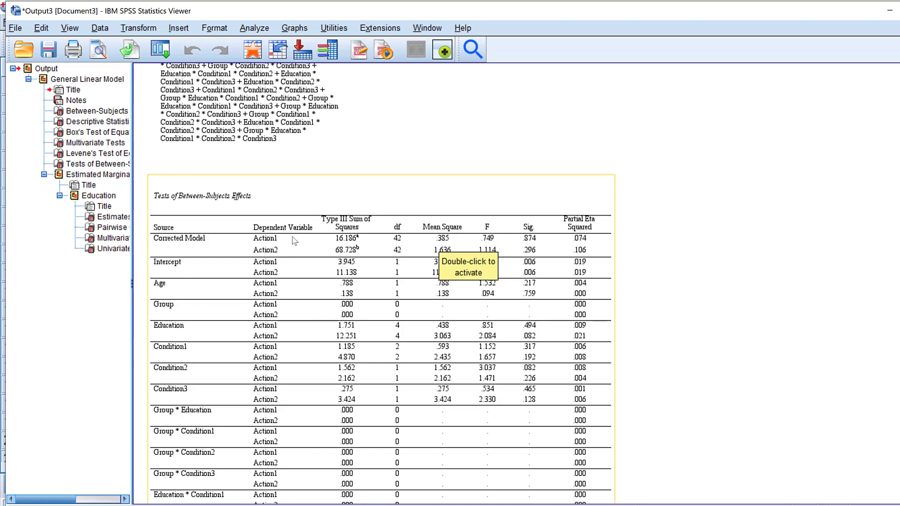
{"action": "scroll", "scroll_direction": "up", "scroll_amount": 3}
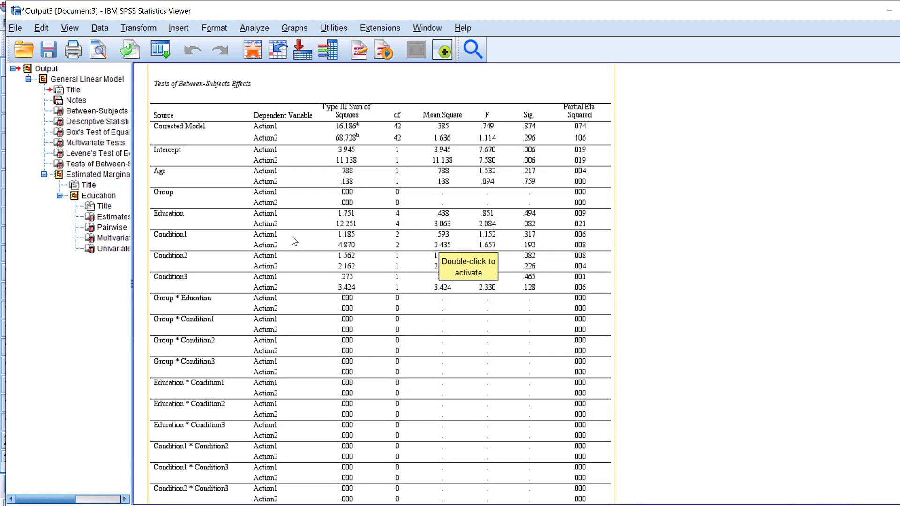